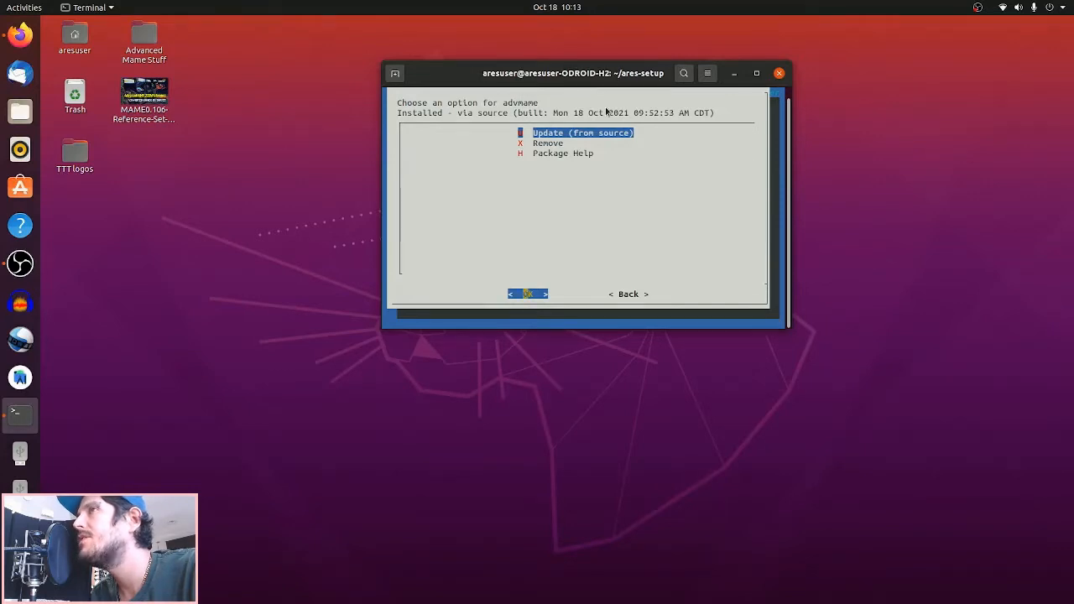
Step: Exit ares-setup, go to /opt/ares/emulators/advmame/bin and run sudo ./advmame to create advmame.rc
{"action": "key", "text": "Down"}
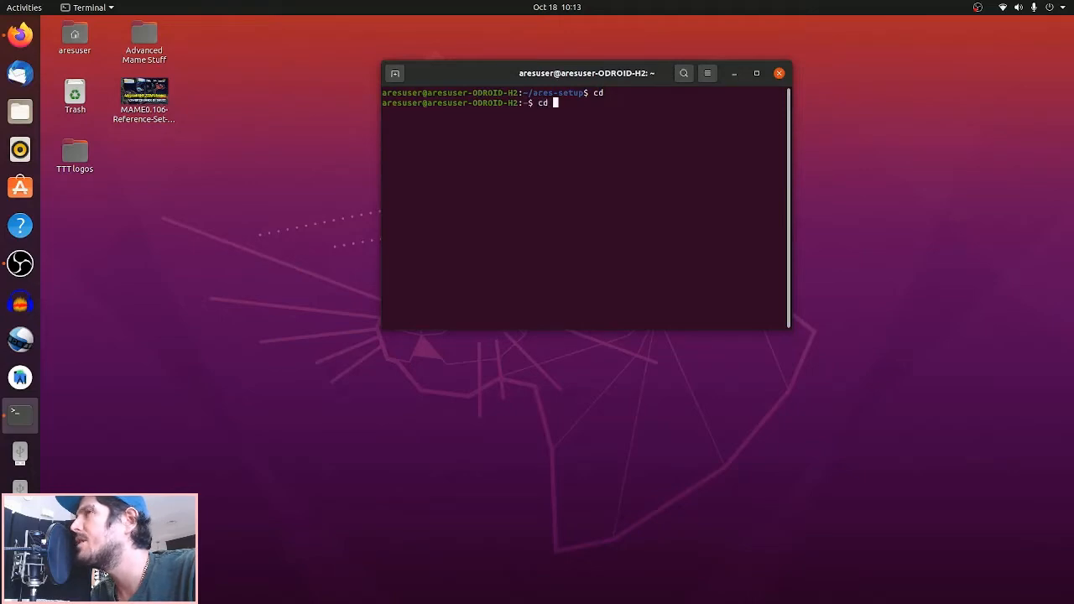
{"action": "type", "text": "/opt/ares"}
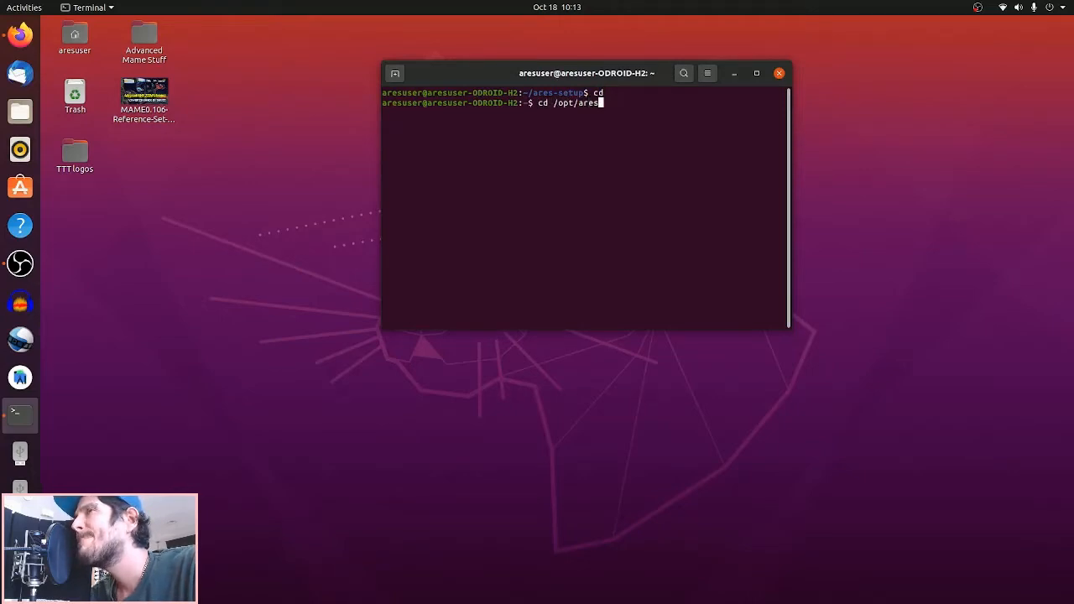
{"action": "type", "text": "/emulators"}
{"action": "type", "text": "sudo ./"}
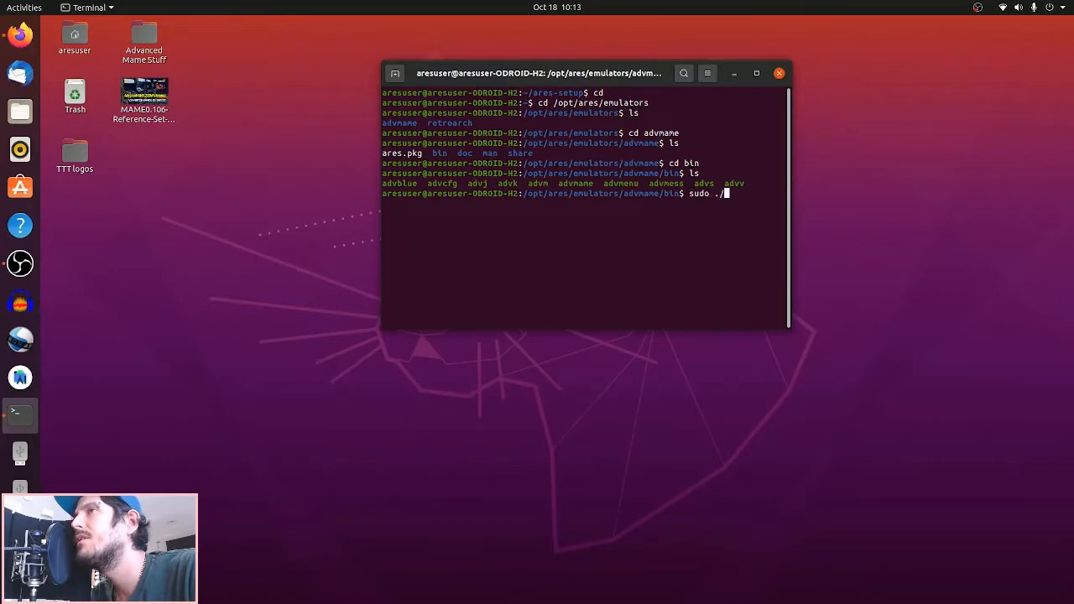
{"action": "type", "text": "advmame"}
{"action": "key", "text": "Return"}
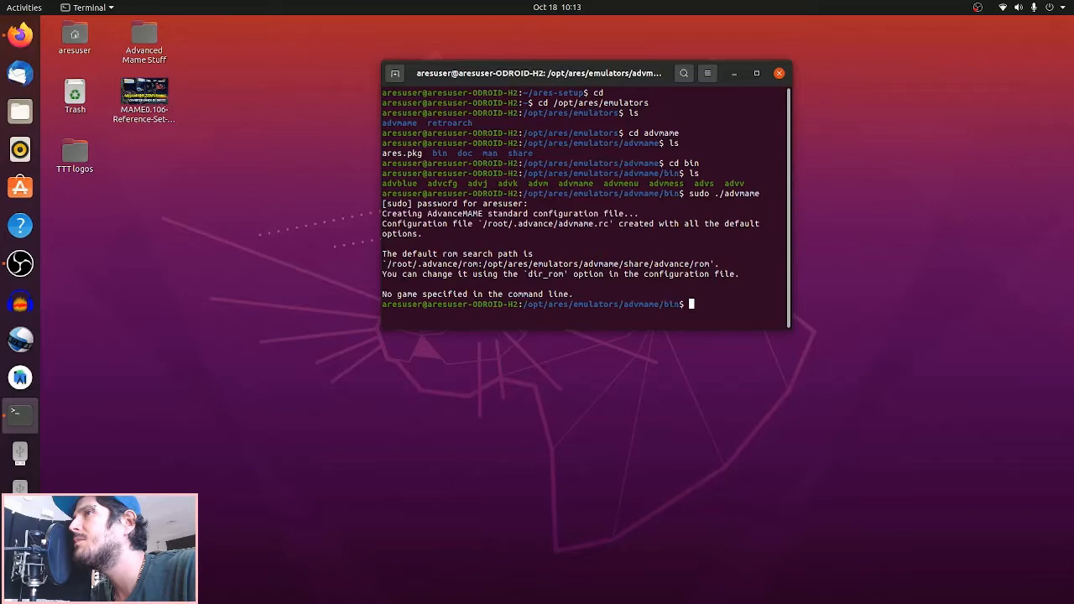
{"action": "mouse_move", "coordinate": [668, 252]}
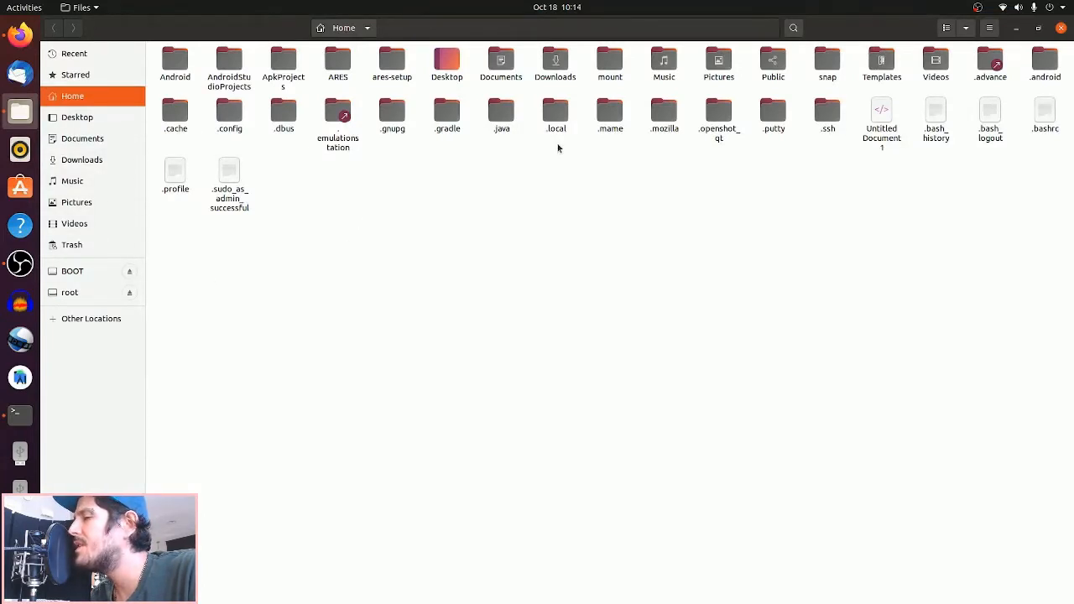
Step: Enter the hidden .advance folder in Home and open advmame.rc in Text Editor
{"action": "double_click", "coordinate": [991, 60]}
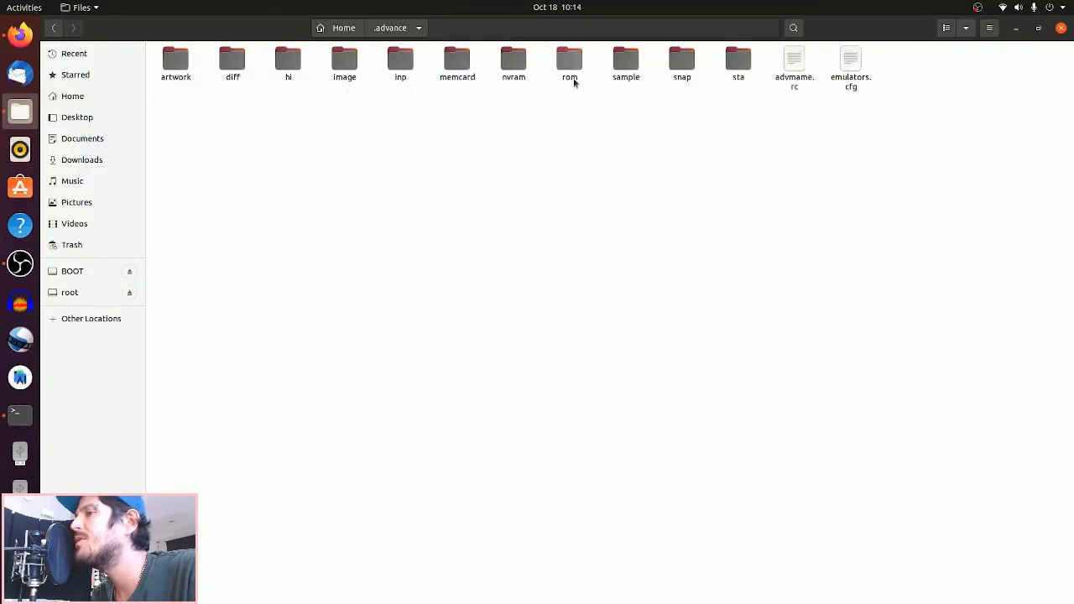
{"action": "left_click", "coordinate": [569, 61]}
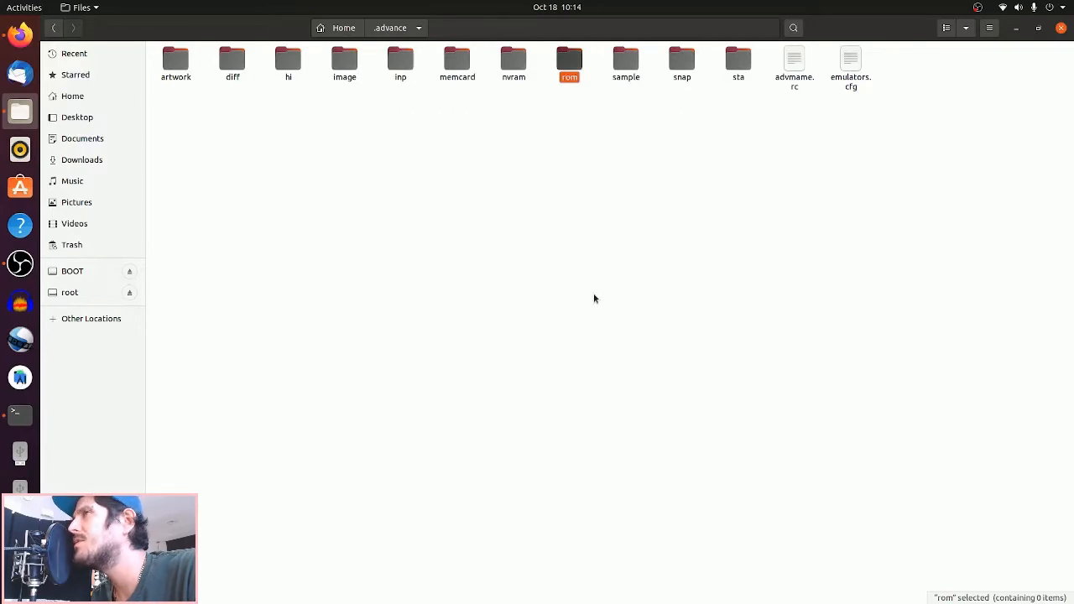
{"action": "mouse_move", "coordinate": [818, 84]}
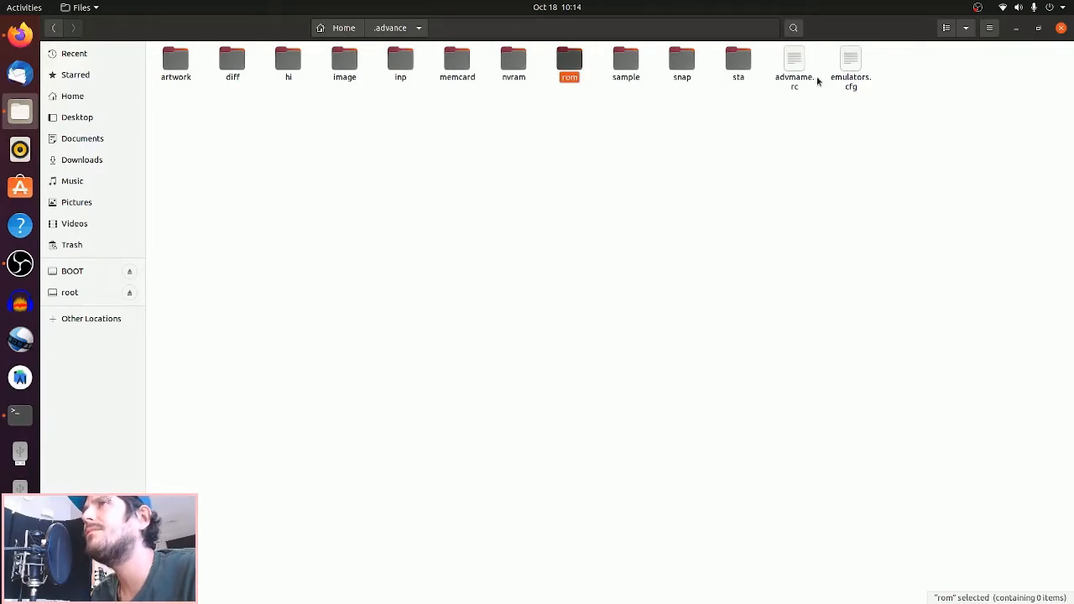
{"action": "left_click", "coordinate": [792, 64]}
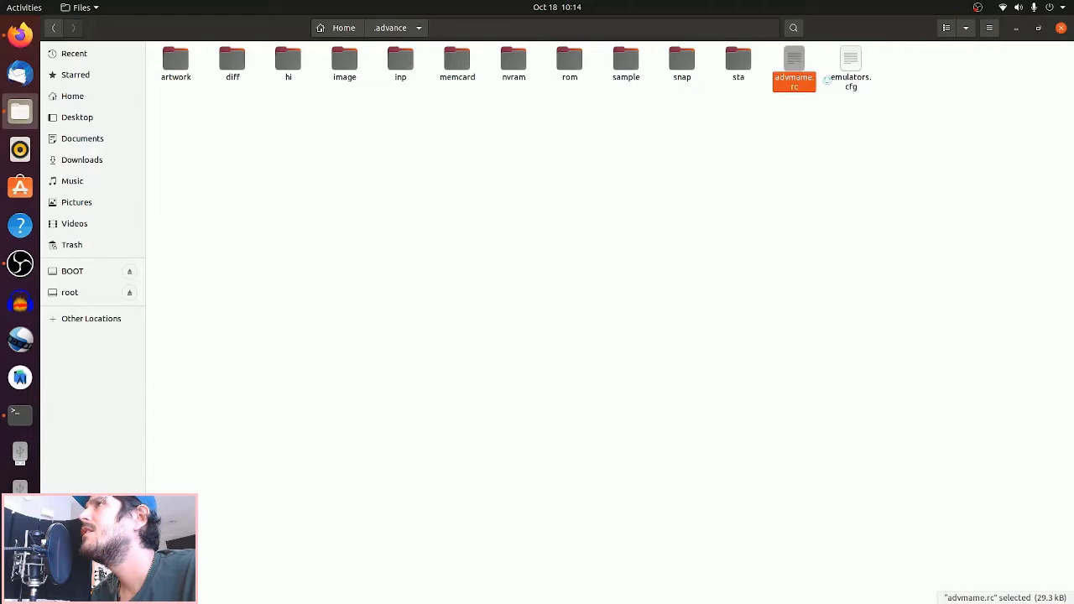
{"action": "double_click", "coordinate": [794, 64]}
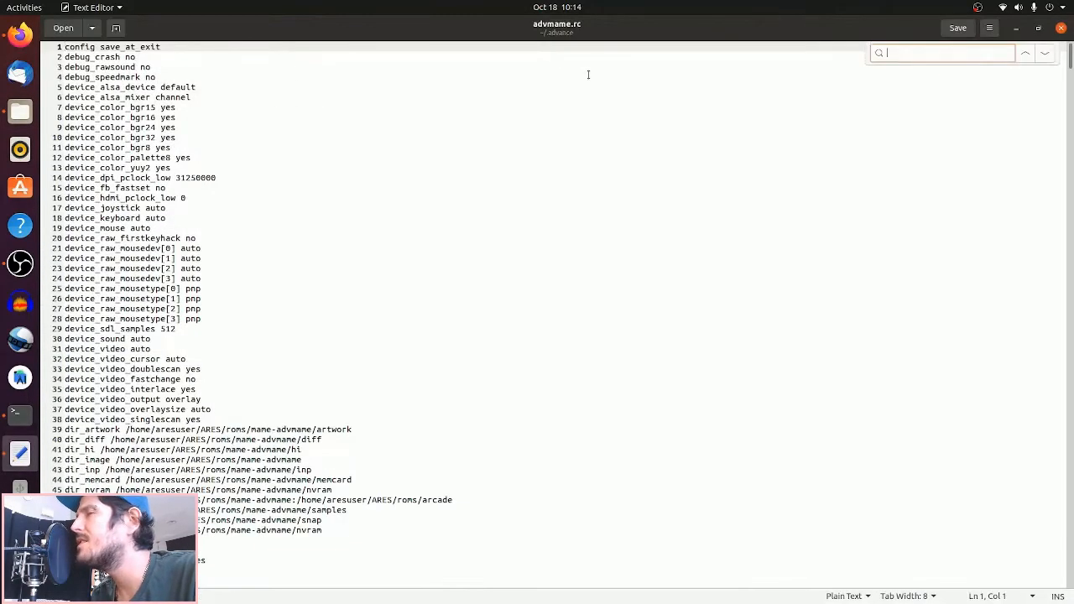
Step: Search advmame.rc for "rom" to find the dir_rom paths, then close the file
{"action": "type", "text": "rom"}
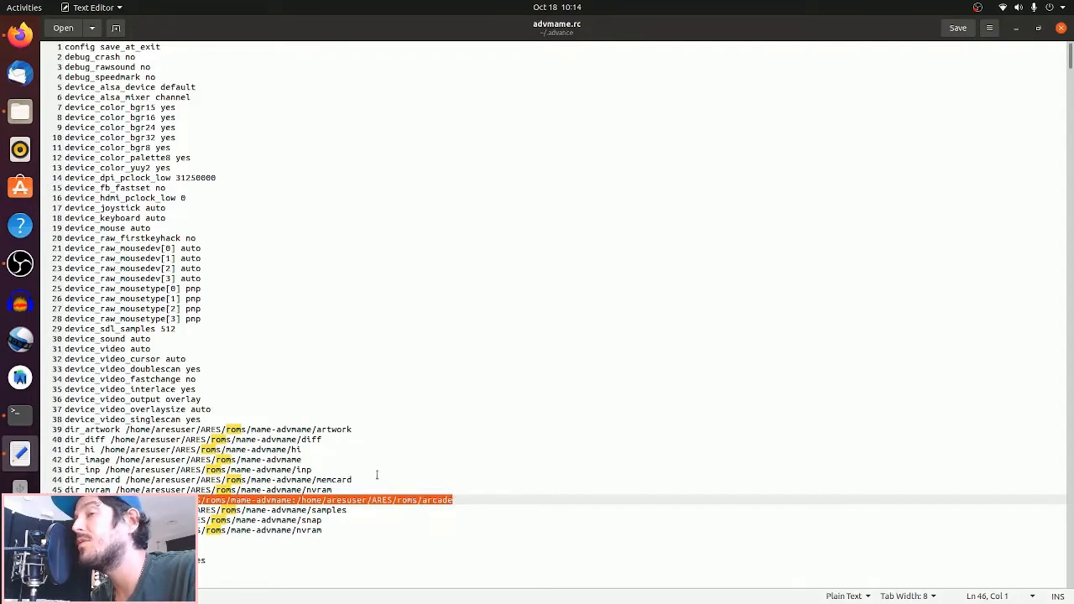
{"action": "left_click", "coordinate": [151, 348]}
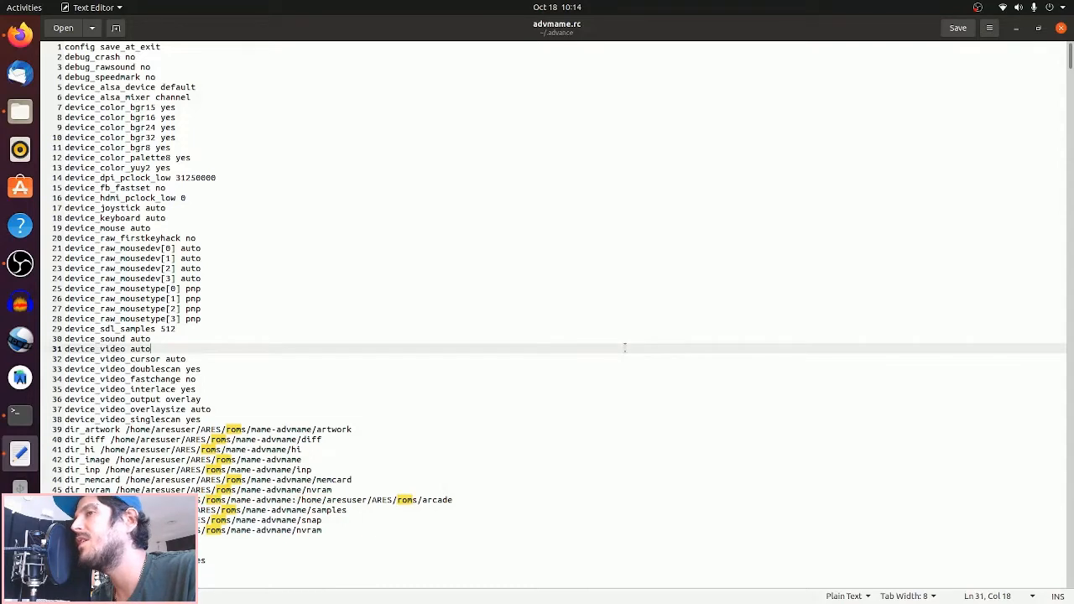
{"action": "key", "text": "ctrl+a"}
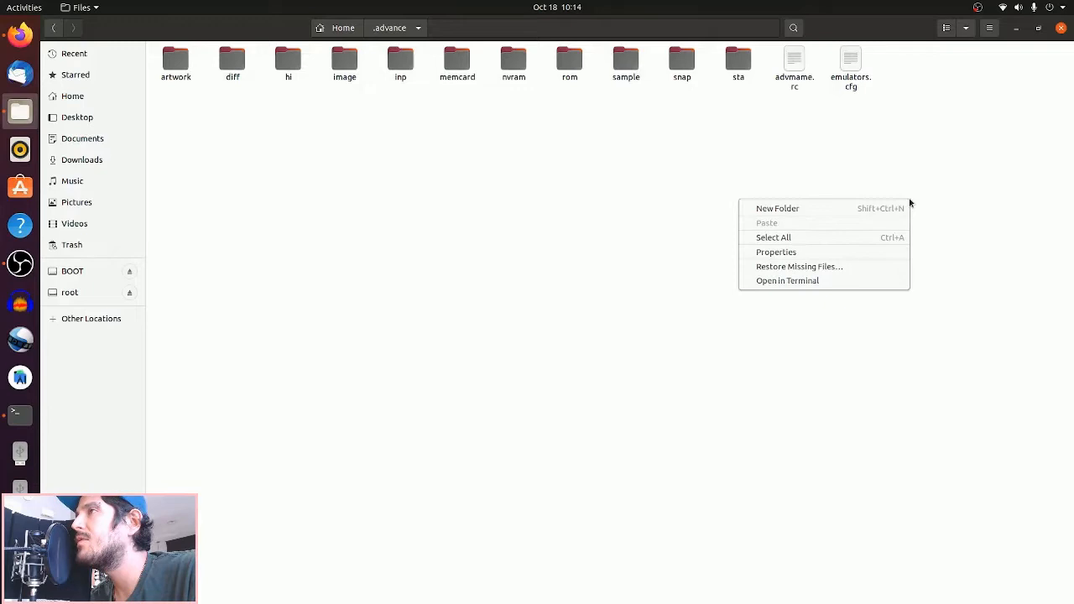
{"action": "mouse_move", "coordinate": [802, 282]}
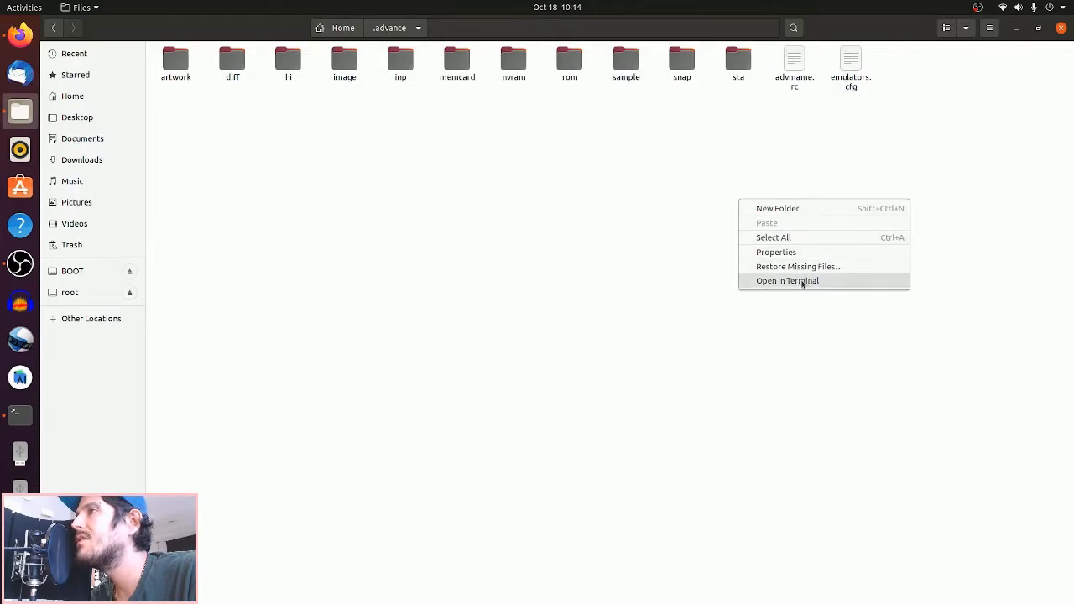
Step: From a terminal in .advance, create megaduck.rc with sudo nano and save it
{"action": "left_click", "coordinate": [787, 280]}
{"action": "type", "text": "sudo nano megaduck.rc"}
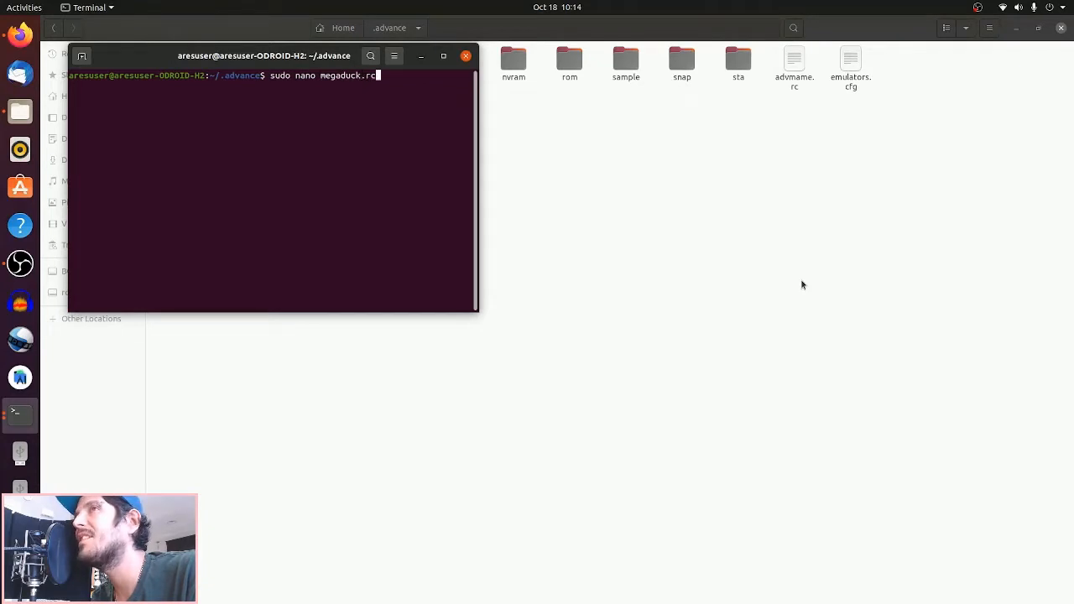
{"action": "key", "text": "Return"}
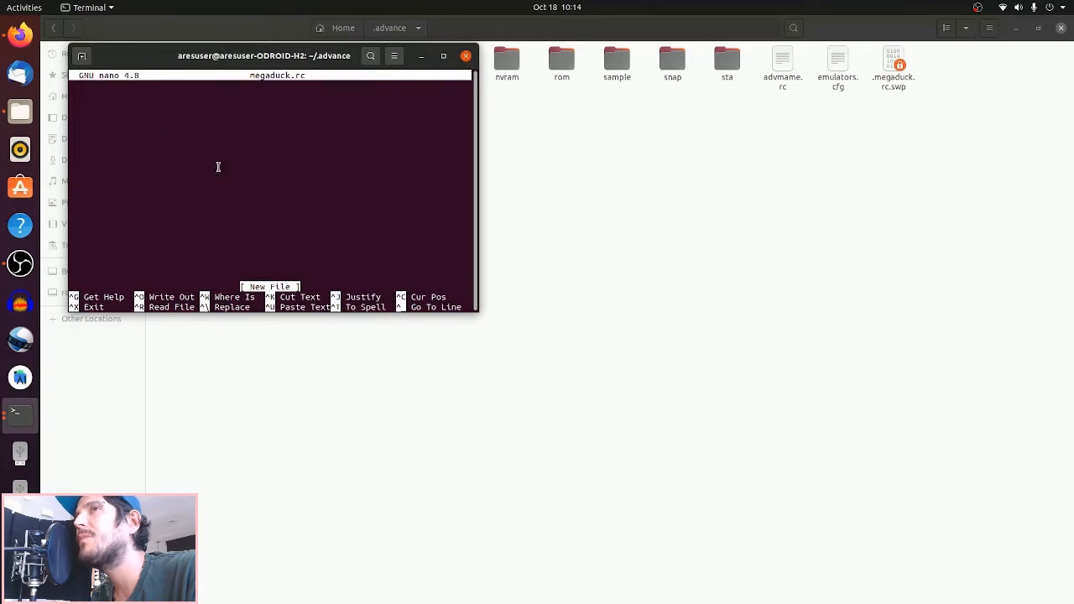
{"action": "key", "text": "ctrl+o"}
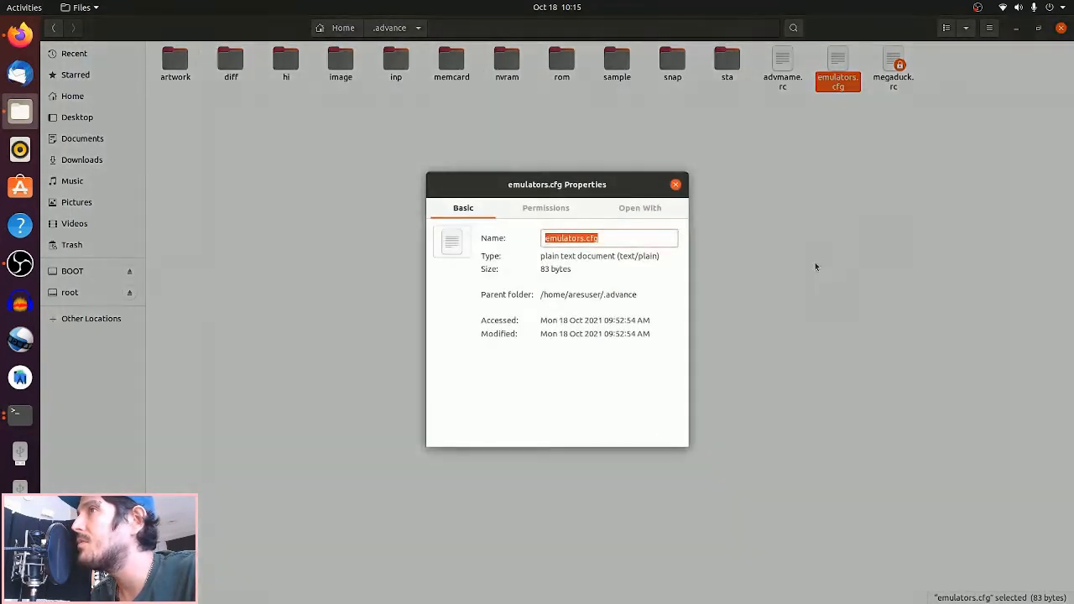
Step: Review the Permissions properties of emulators.cfg and megaduck.rc, then return to the terminal
{"action": "left_click", "coordinate": [545, 208]}
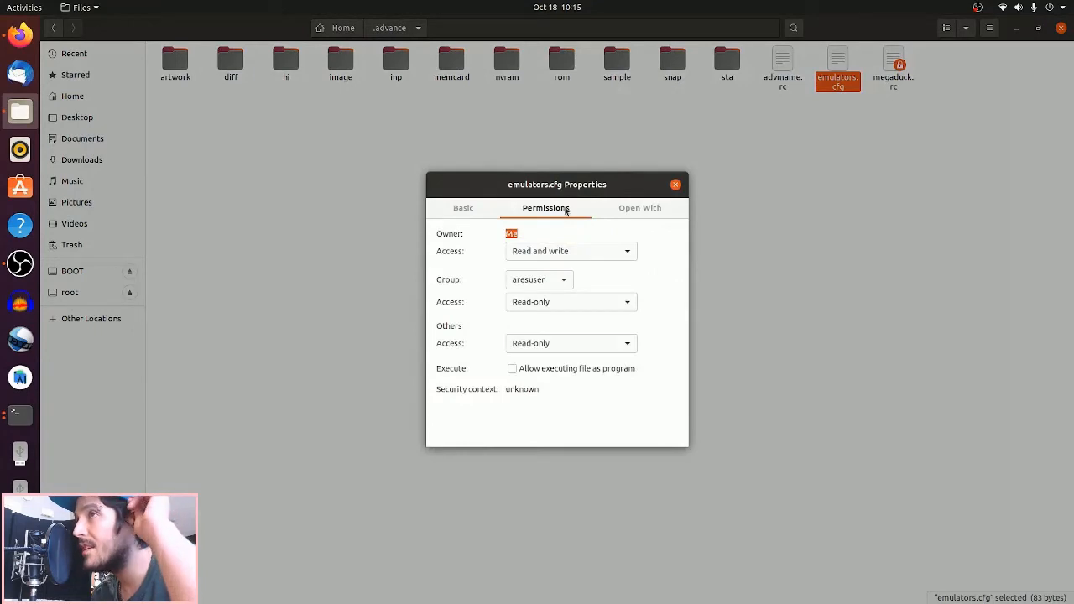
{"action": "mouse_move", "coordinate": [686, 210]}
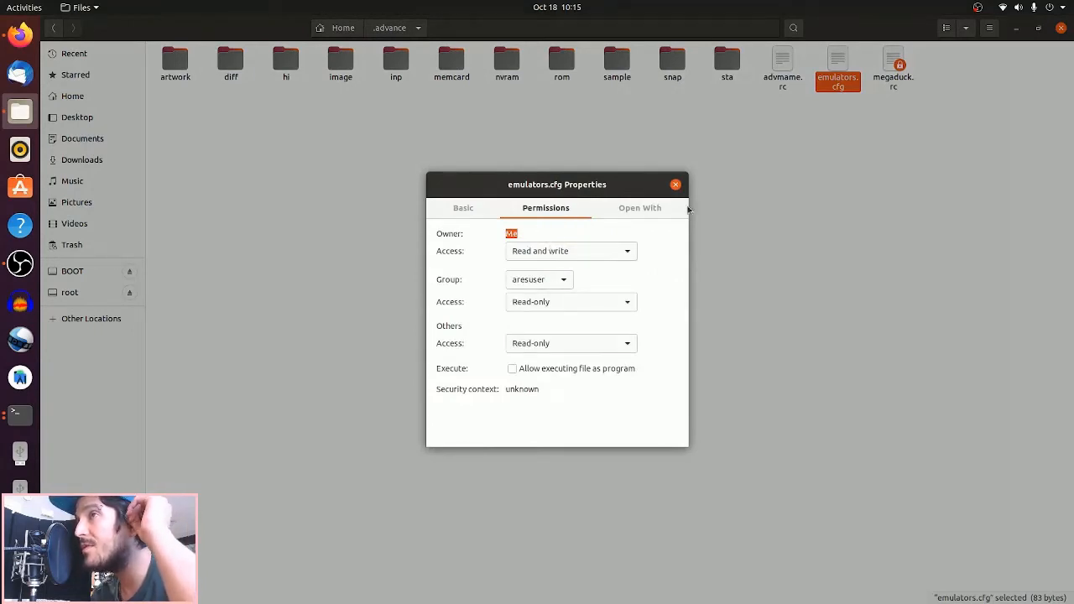
{"action": "left_click", "coordinate": [674, 183]}
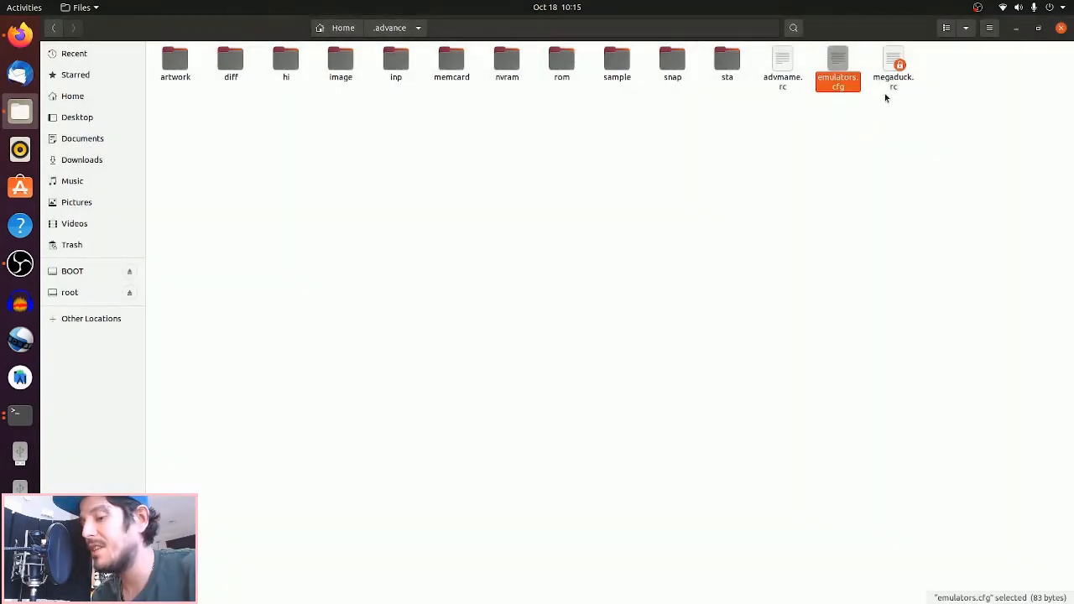
{"action": "right_click", "coordinate": [892, 60]}
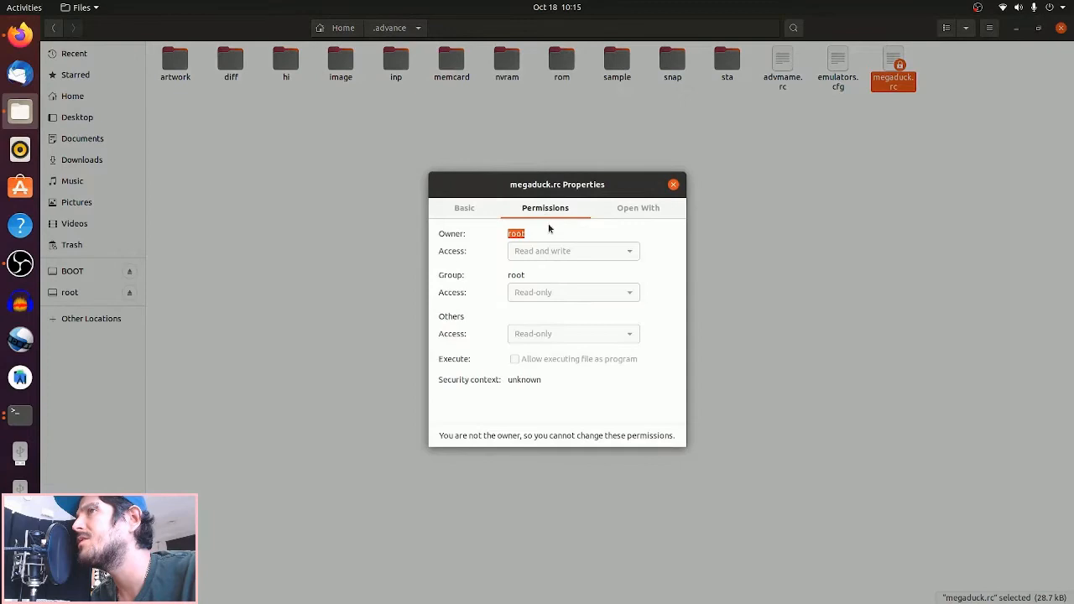
{"action": "left_click", "coordinate": [671, 183]}
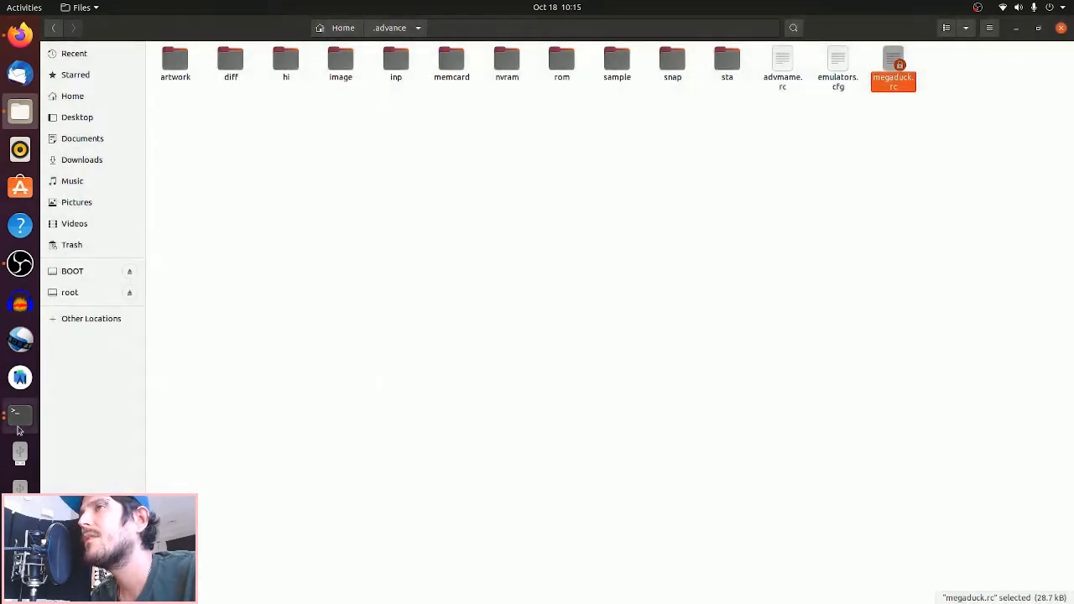
{"action": "left_click", "coordinate": [20, 414]}
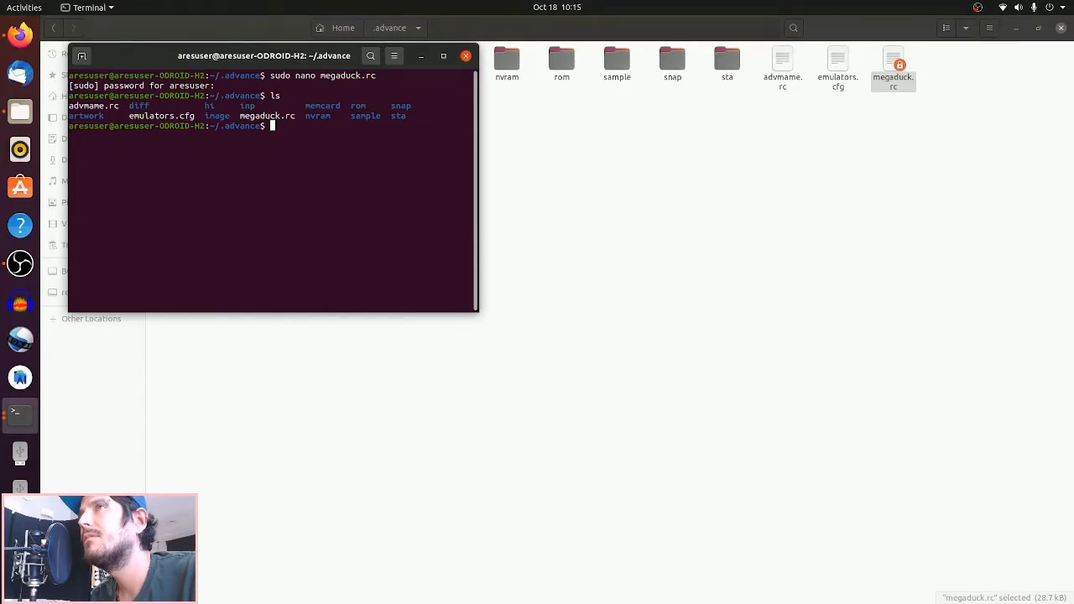
Step: Run sudo chmod -R 644 then 777 on megaduck.rc so all users can read, write and execute it
{"action": "type", "text": "sudo"}
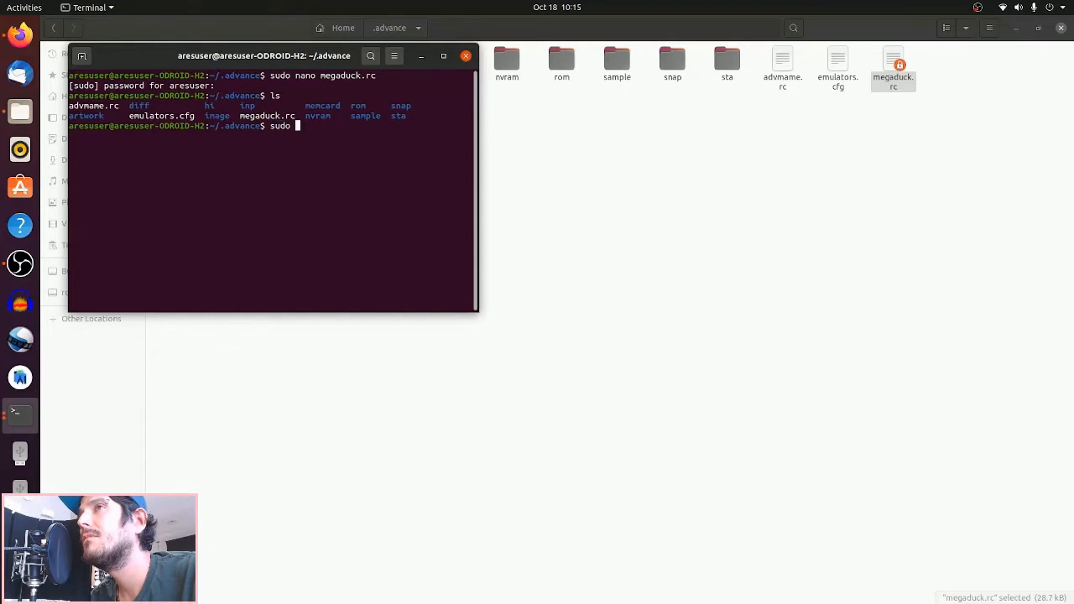
{"action": "type", "text": "chmod -R 644 megaduck.rc"}
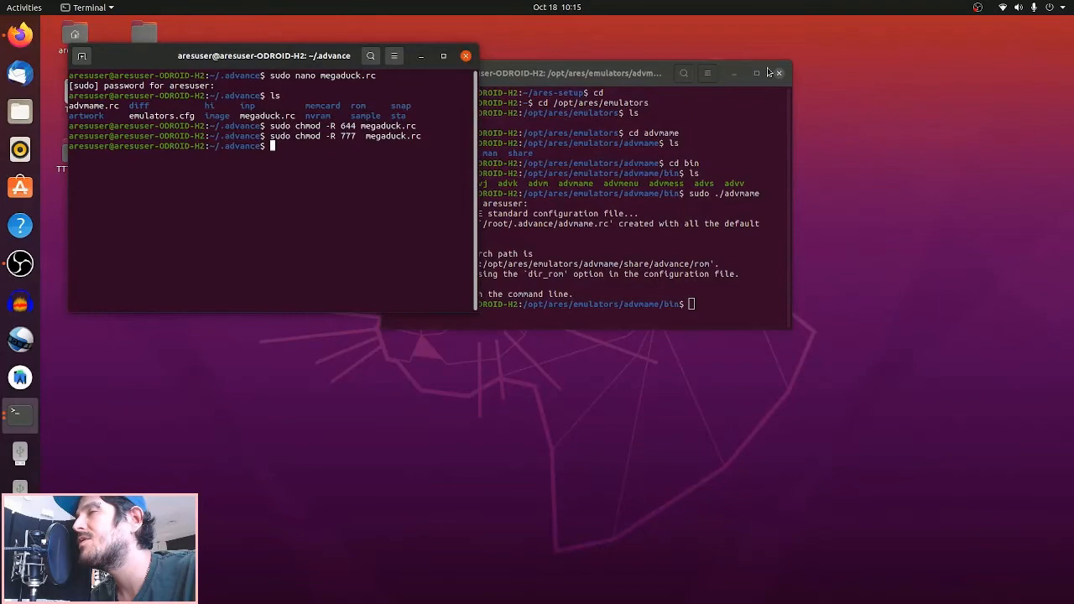
{"action": "left_click", "coordinate": [778, 73]}
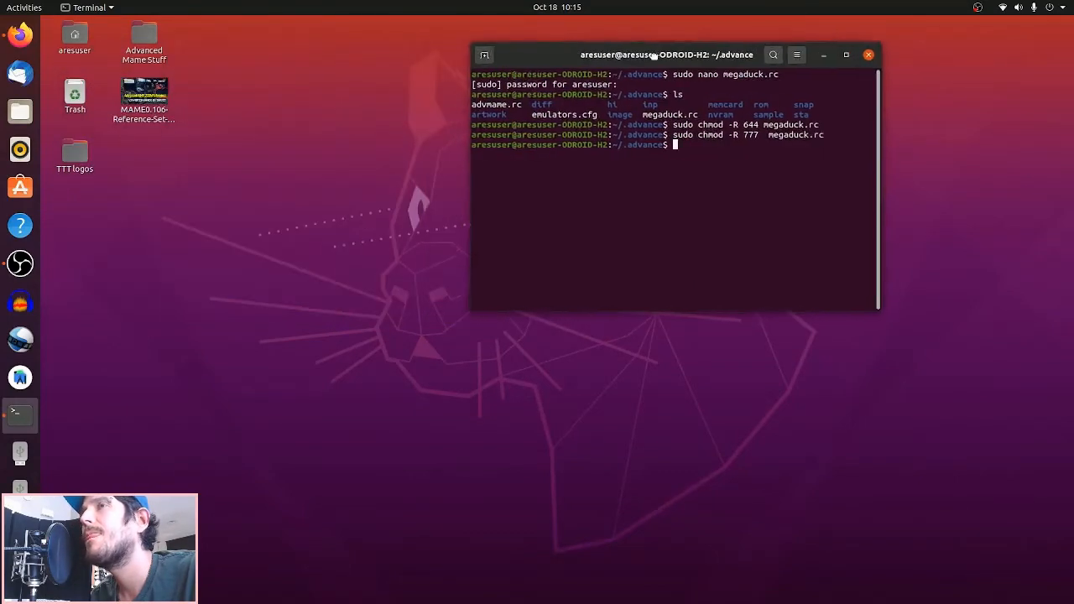
Step: Browse to ARES/roms and try a new megaduck folder, cancelling since it already exists
{"action": "right_click", "coordinate": [74, 92]}
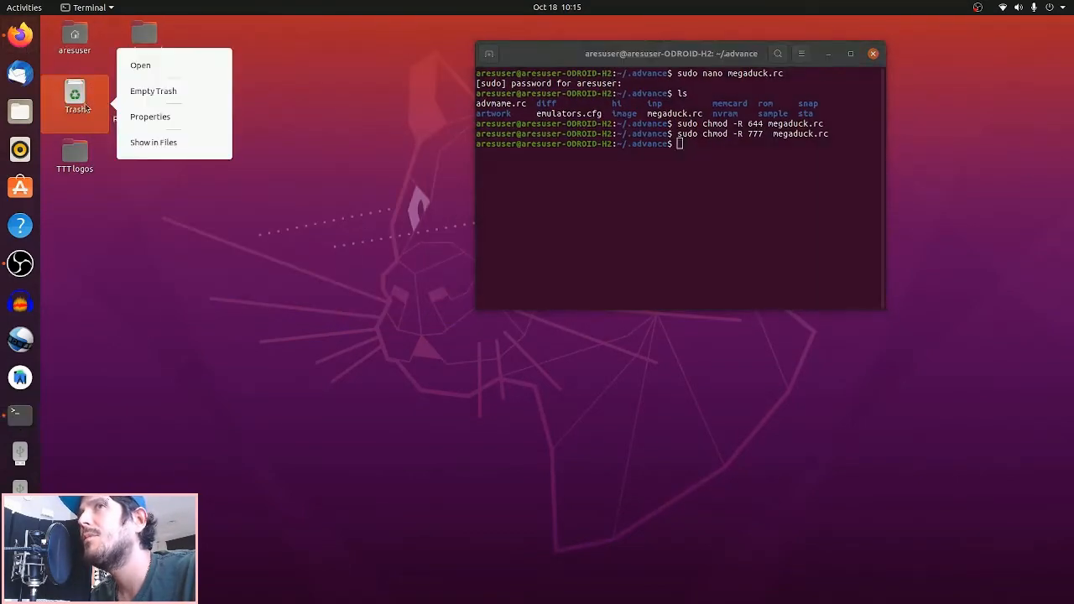
{"action": "left_click", "coordinate": [208, 228]}
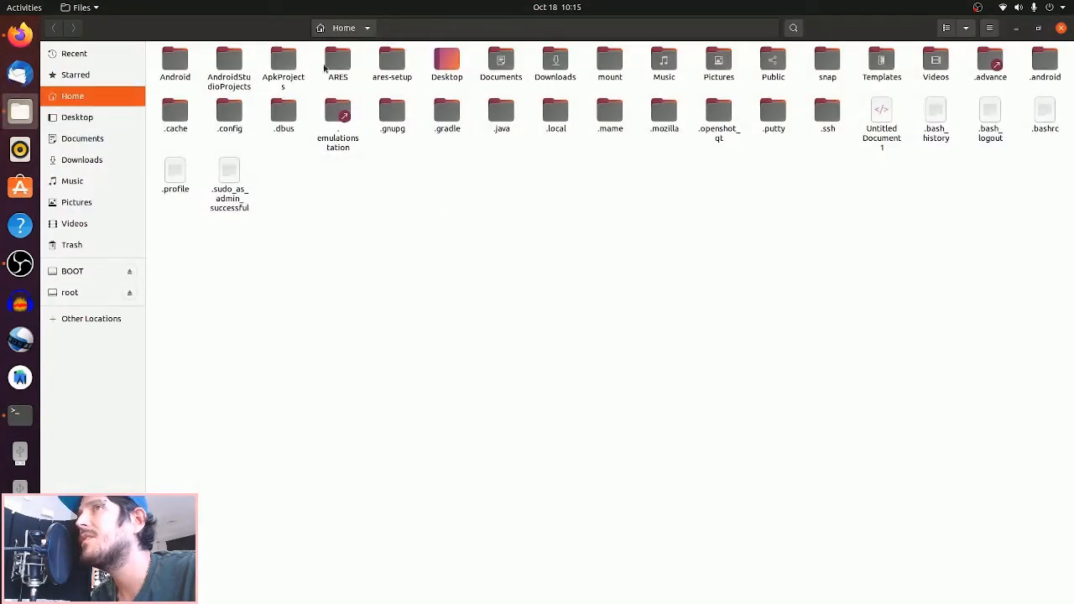
{"action": "left_click", "coordinate": [337, 63]}
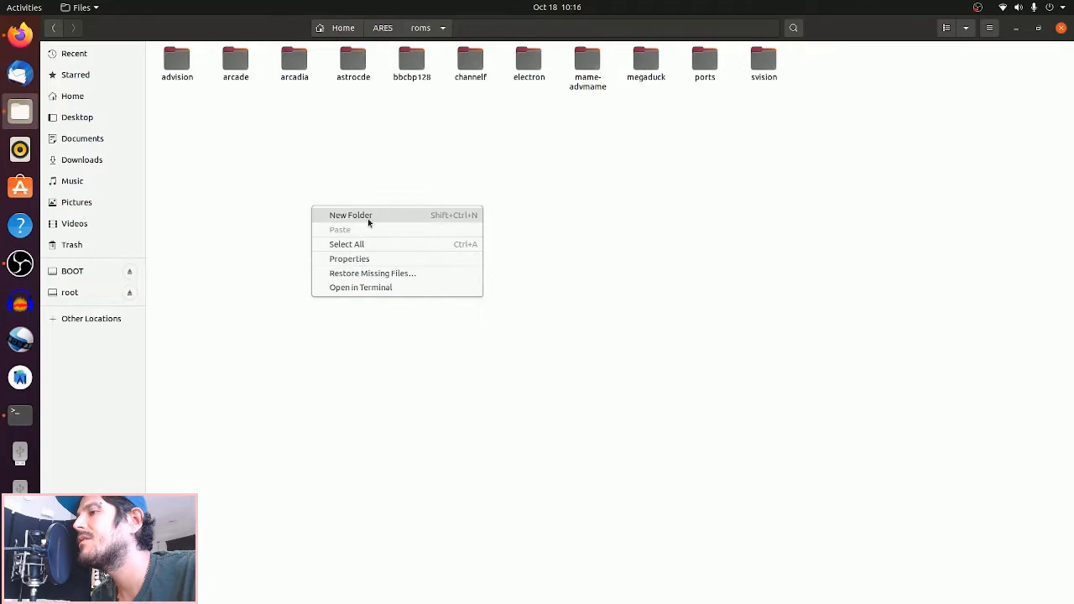
{"action": "left_click", "coordinate": [351, 215]}
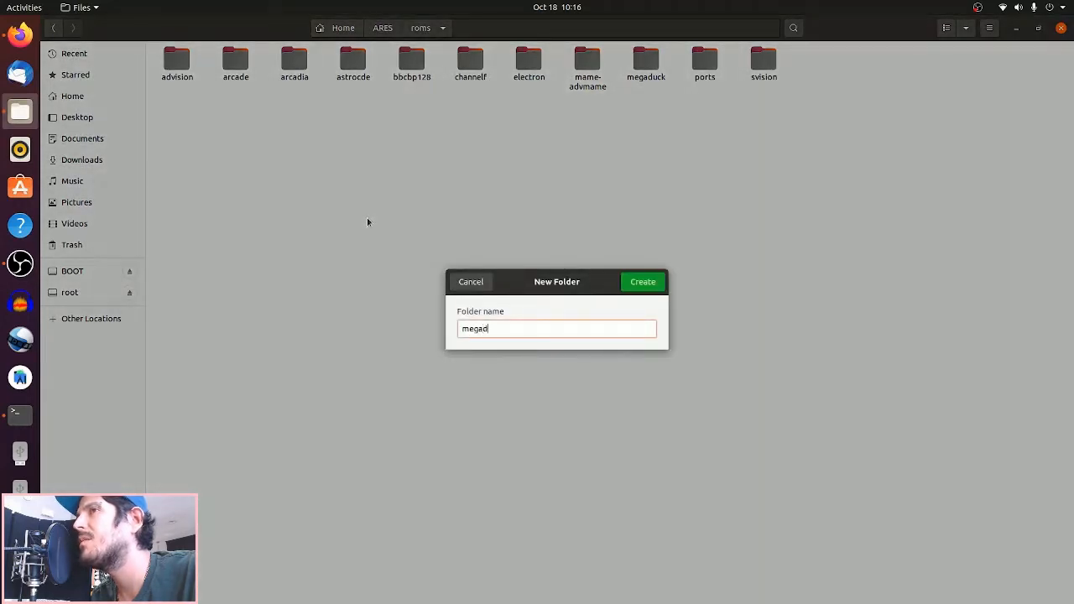
{"action": "type", "text": "uck"}
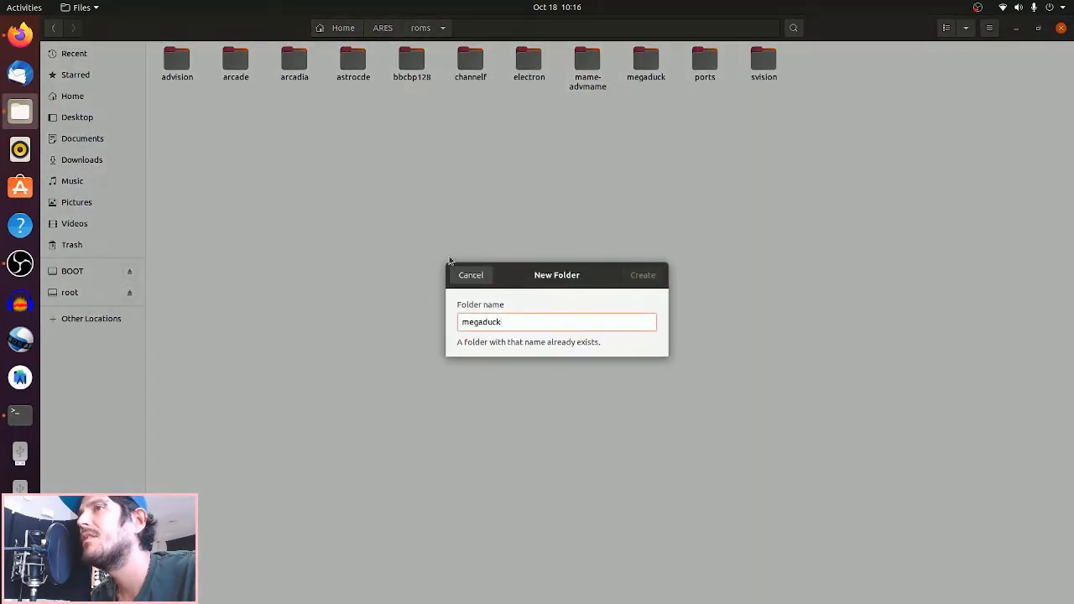
{"action": "left_click", "coordinate": [470, 276]}
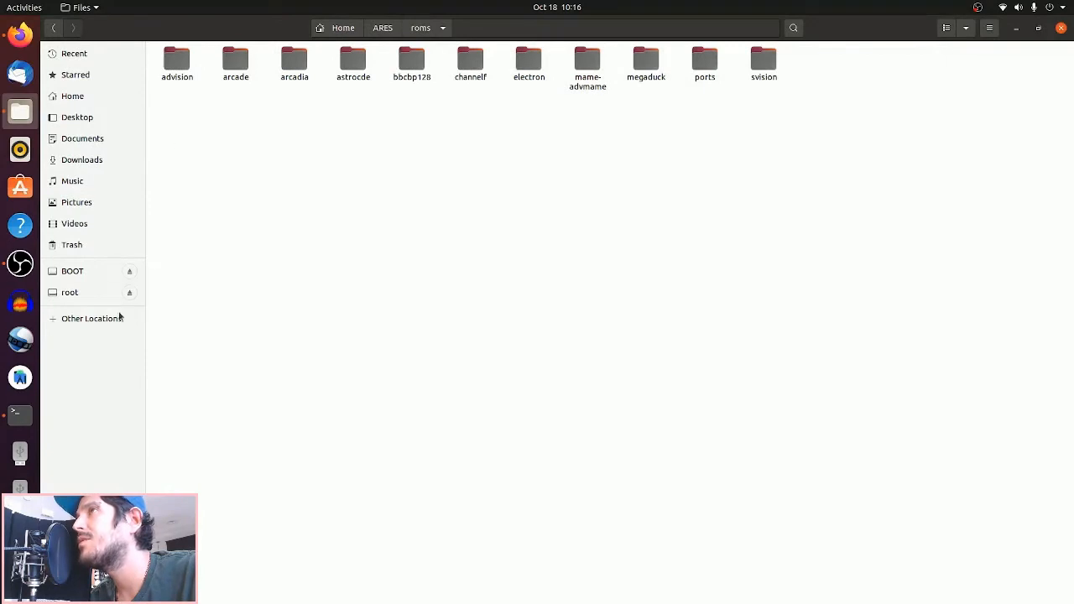
{"action": "mouse_move", "coordinate": [87, 295]}
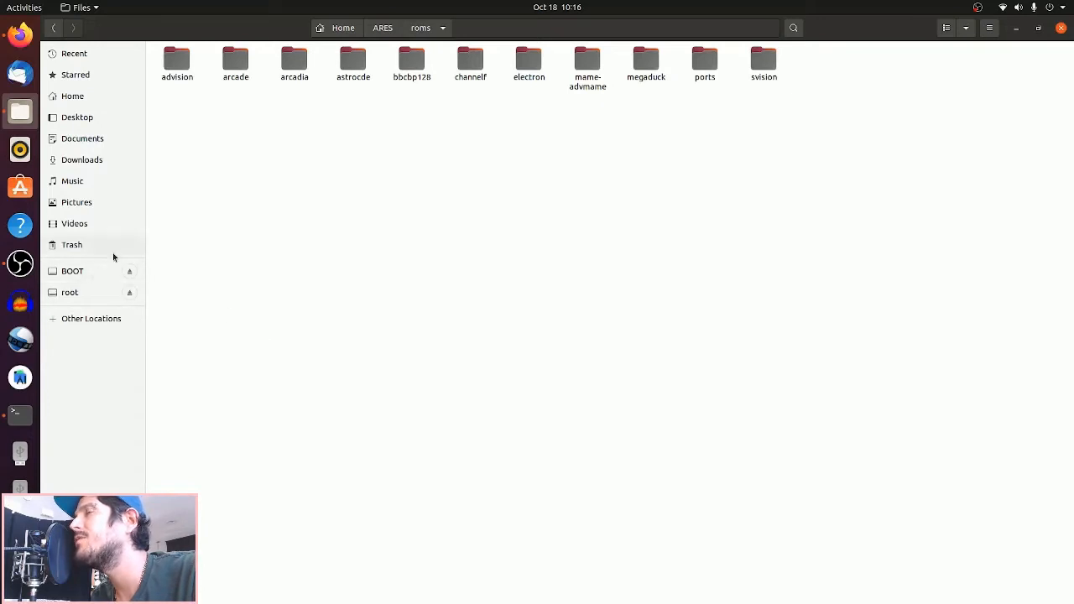
{"action": "mouse_move", "coordinate": [168, 225]}
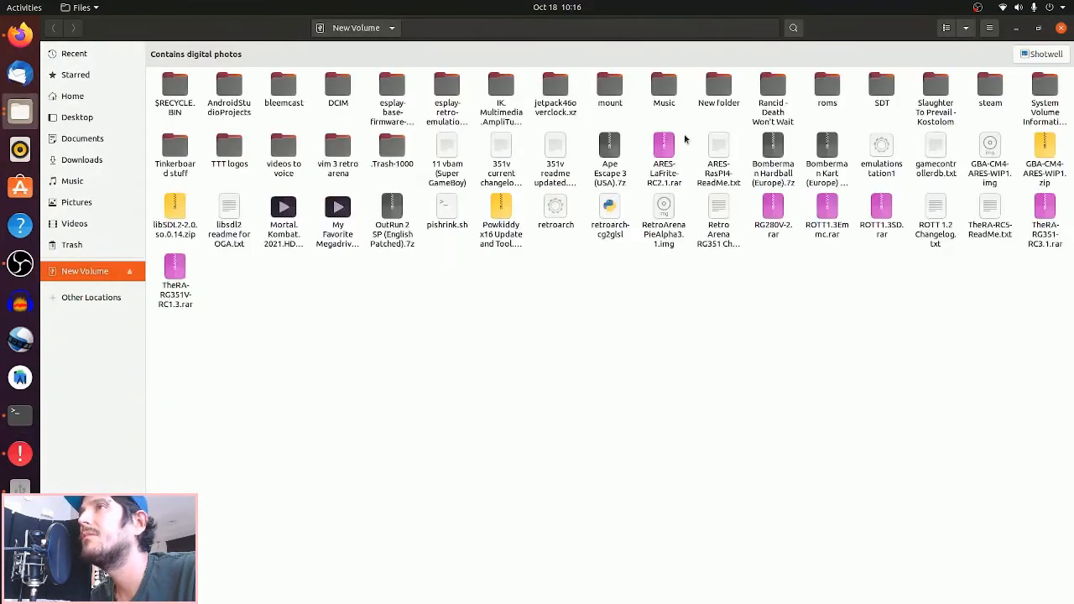
Step: Find the megaduck folder in New Volume/roms and paste its files into ARES/roms/megaduck
{"action": "double_click", "coordinate": [825, 92]}
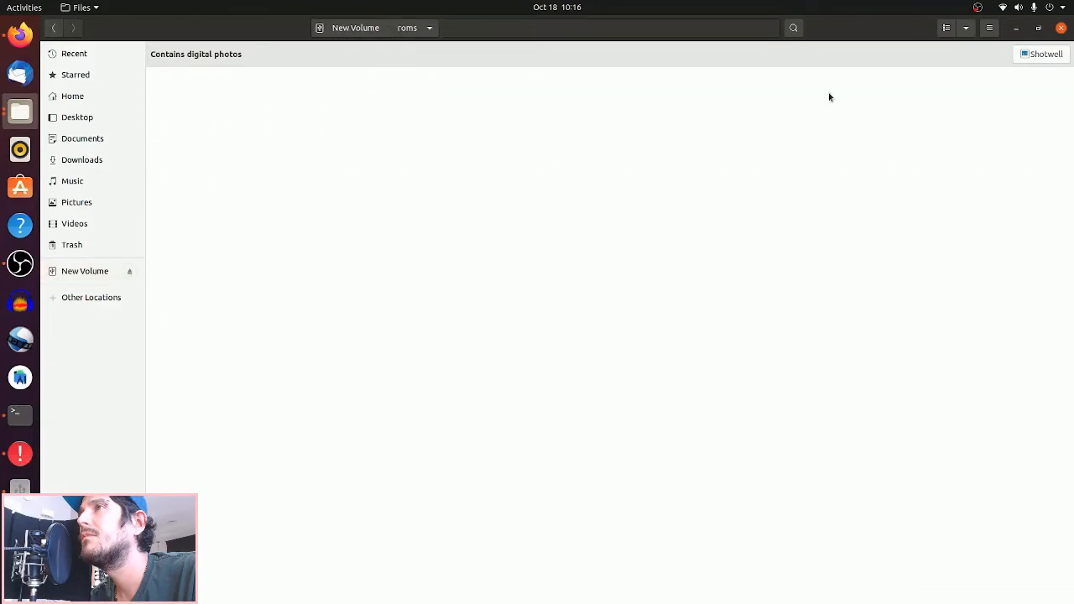
{"action": "type", "text": "mega"}
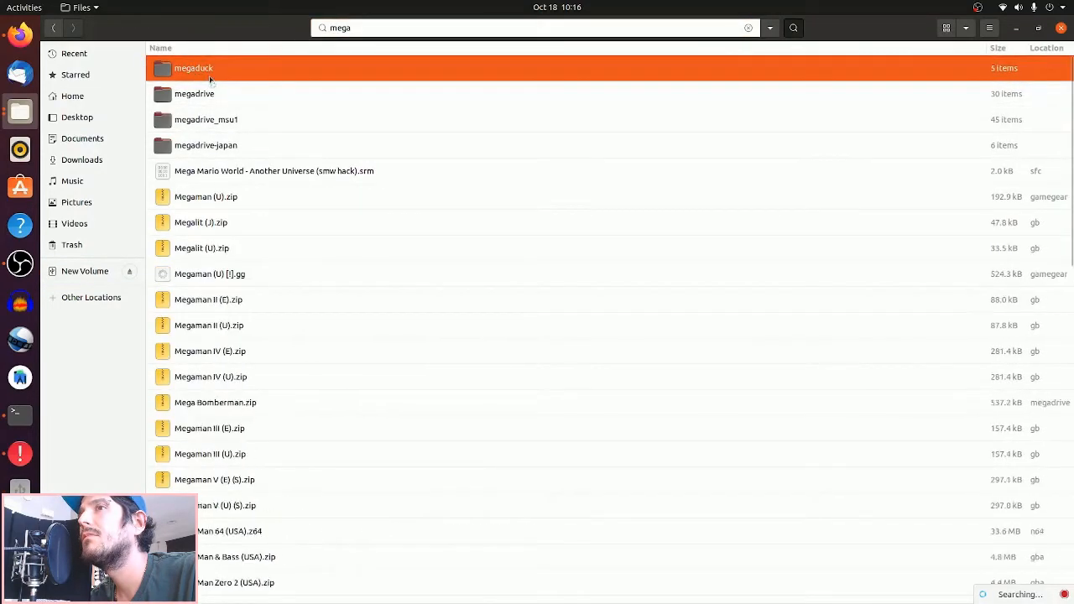
{"action": "double_click", "coordinate": [193, 67]}
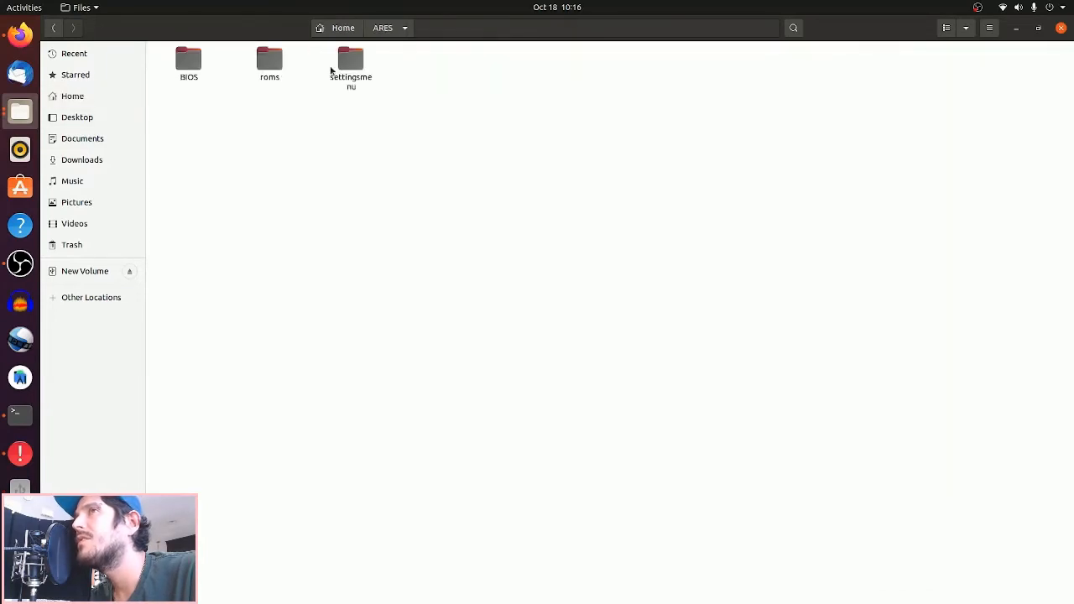
{"action": "double_click", "coordinate": [268, 60]}
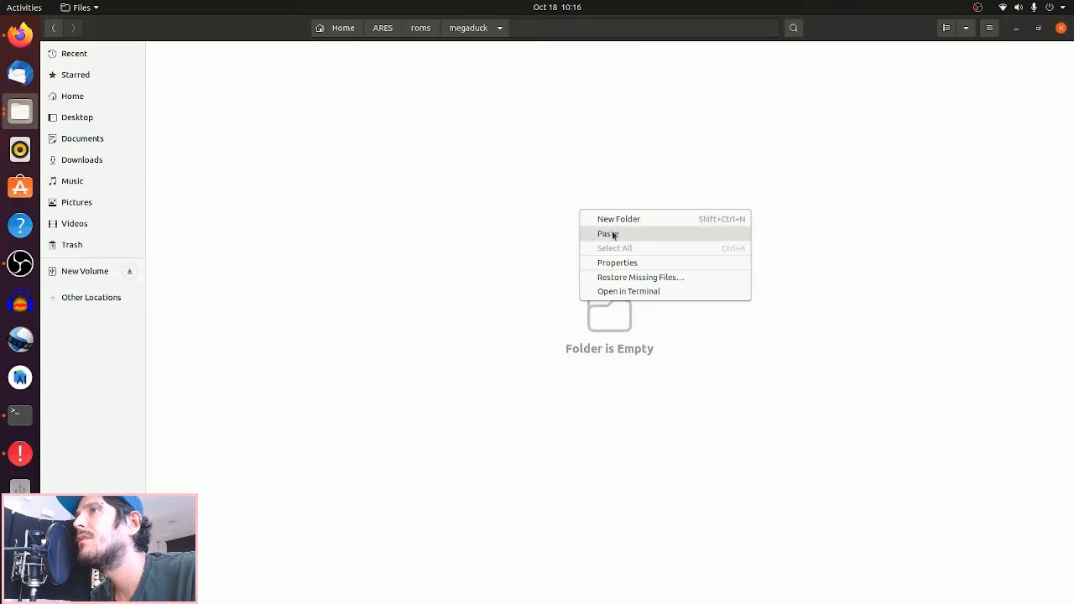
{"action": "left_click", "coordinate": [604, 234]}
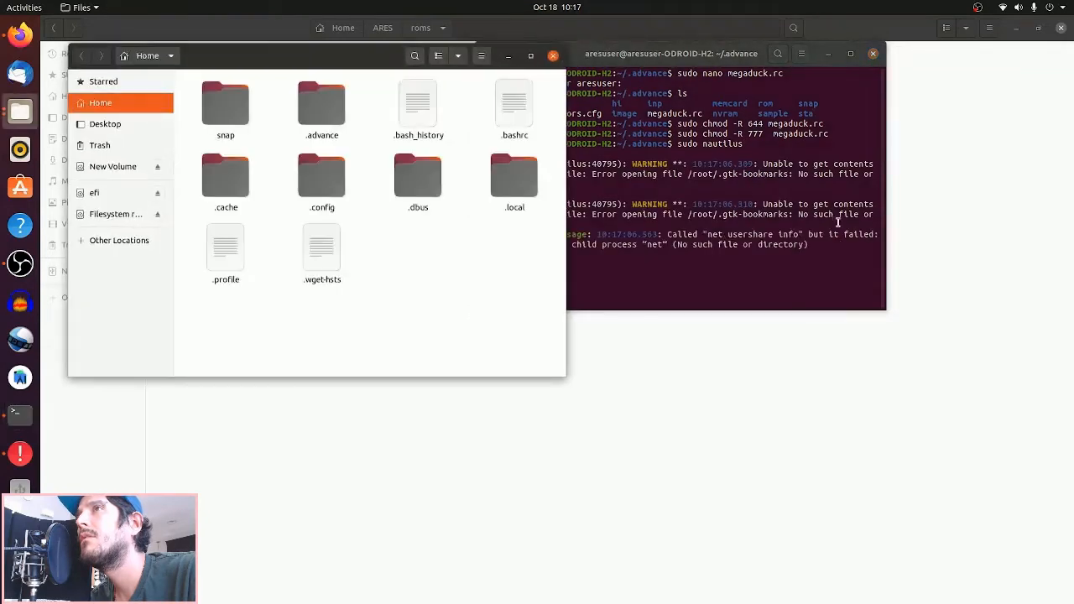
Step: Navigate the root Files window to /opt/ares/configs/megaduck and select emulators.cfg
{"action": "left_click", "coordinate": [114, 214]}
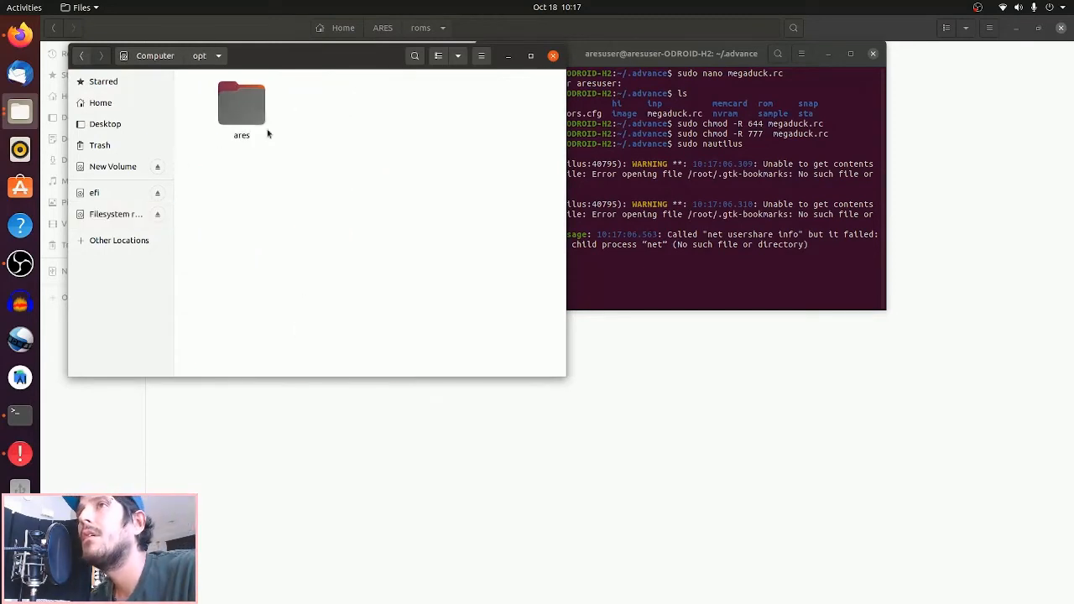
{"action": "double_click", "coordinate": [241, 103]}
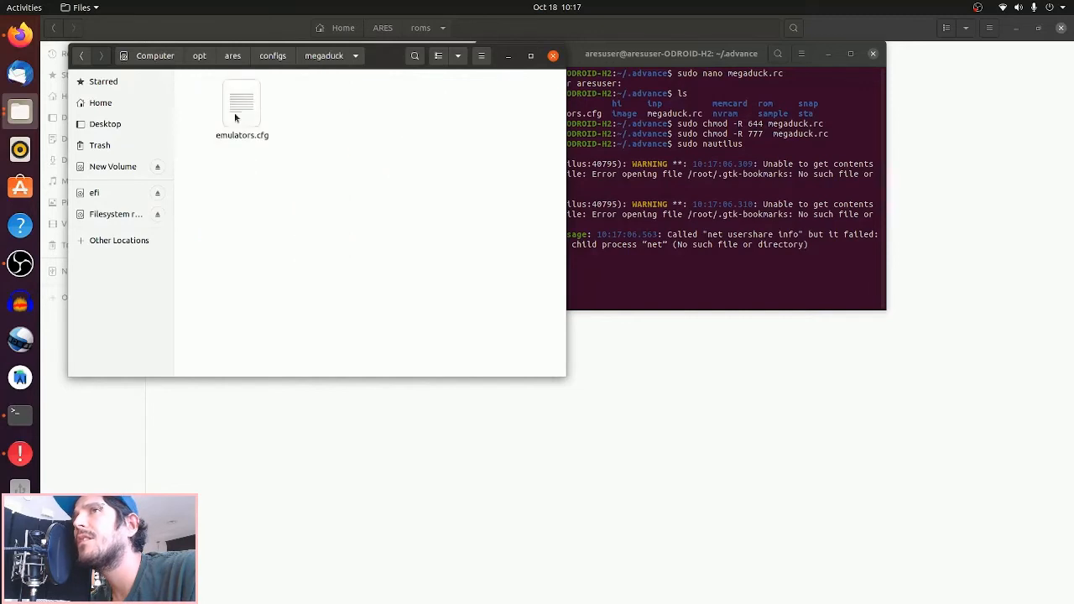
{"action": "left_click", "coordinate": [242, 103]}
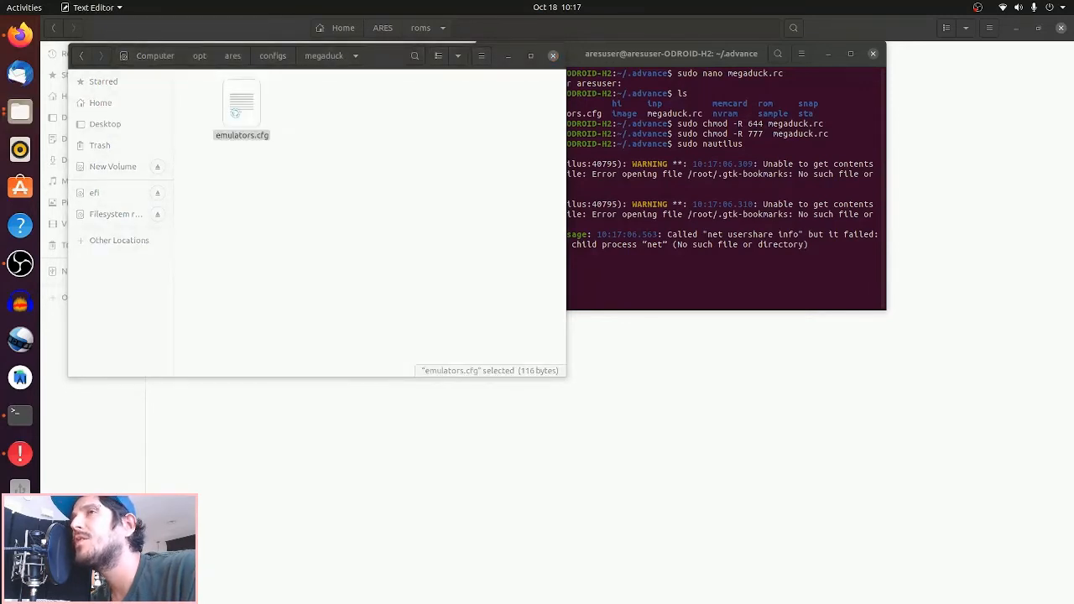
Step: Edit emulators.cfg so advmame runs advmess megaduck with the -cfg path and -cart %ROM%, and save
{"action": "double_click", "coordinate": [242, 101]}
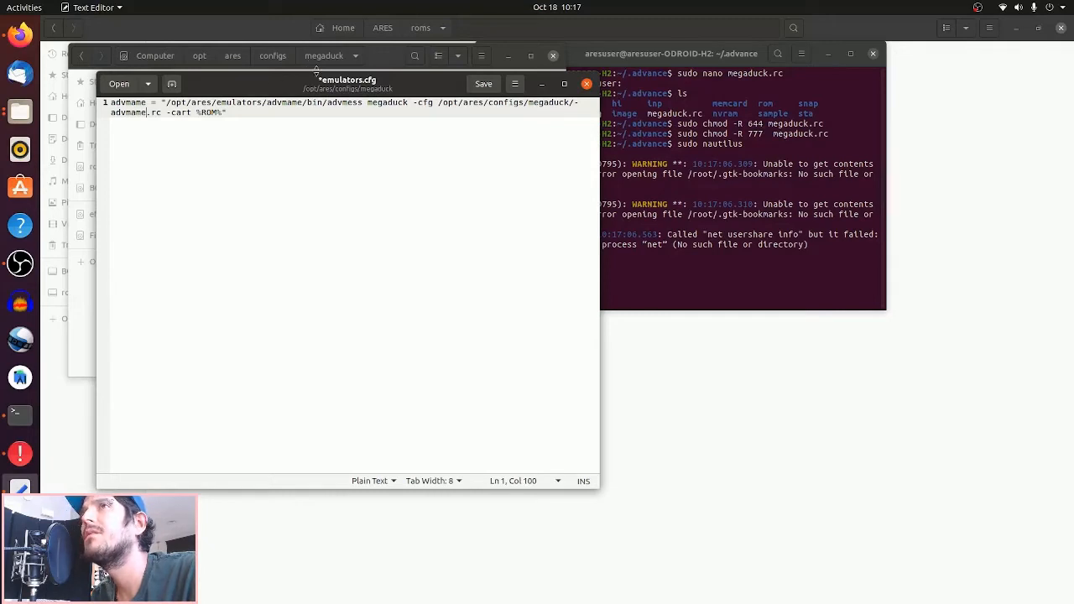
{"action": "mouse_move", "coordinate": [483, 84]}
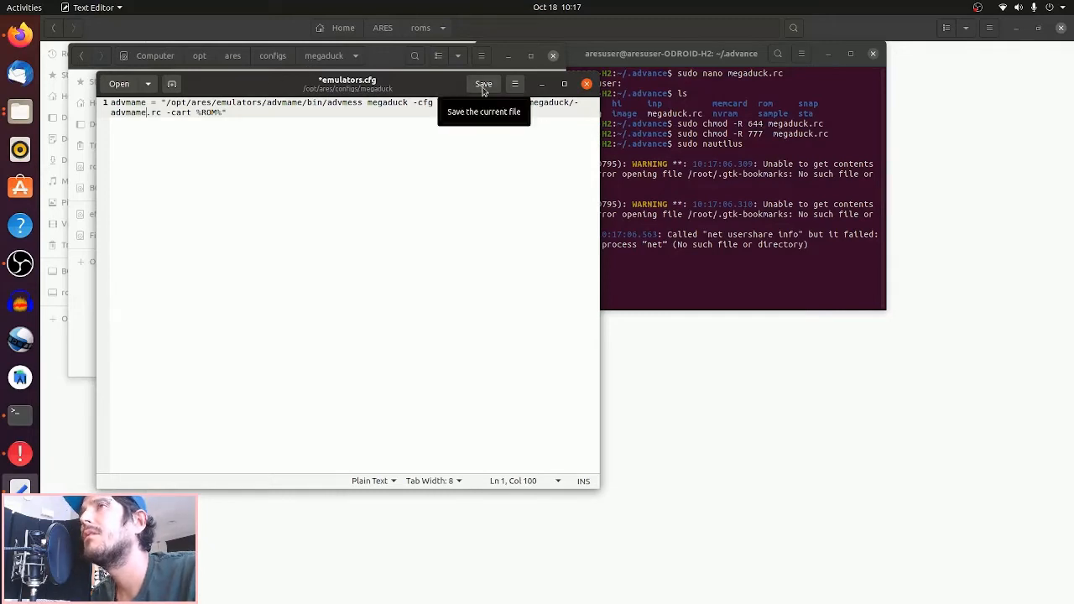
{"action": "left_click", "coordinate": [483, 84]}
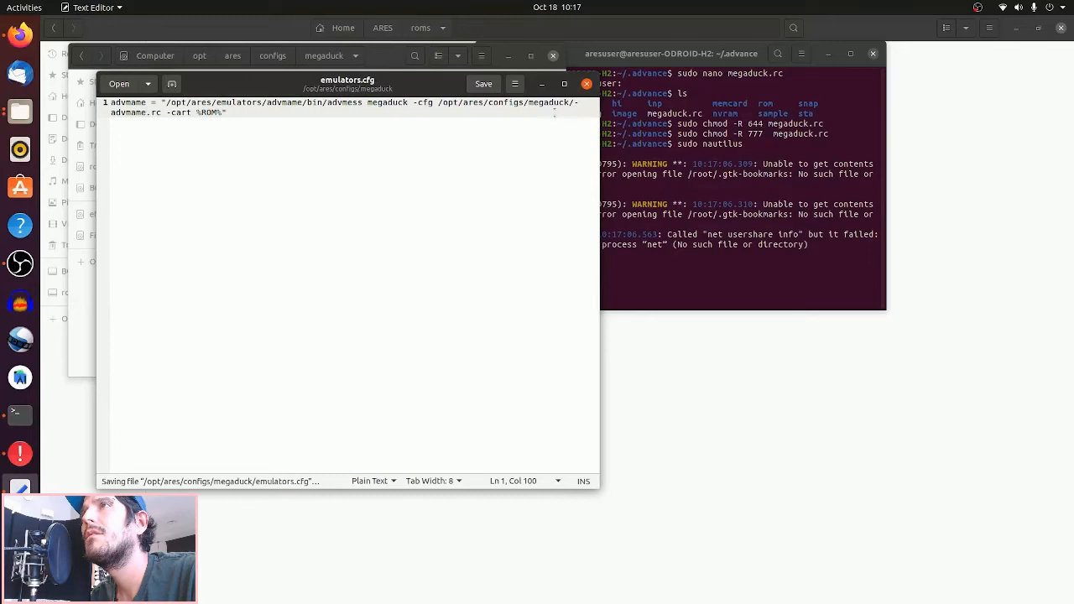
{"action": "mouse_move", "coordinate": [554, 185]}
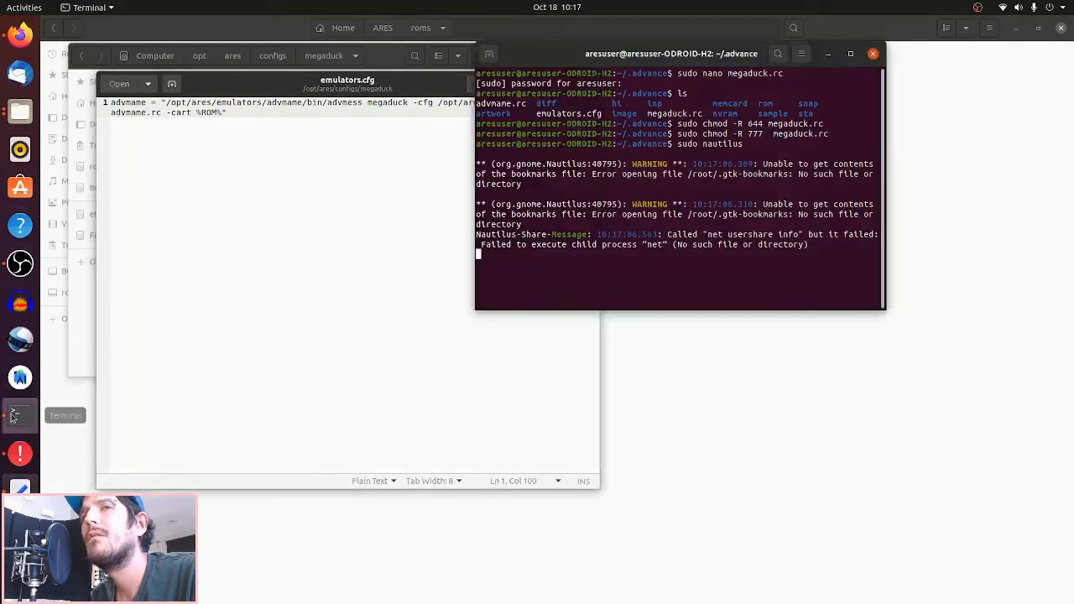
Step: Run emulationstation from a new Terminal window, reaching the default emulator chooser offering advmame
{"action": "right_click", "coordinate": [20, 414]}
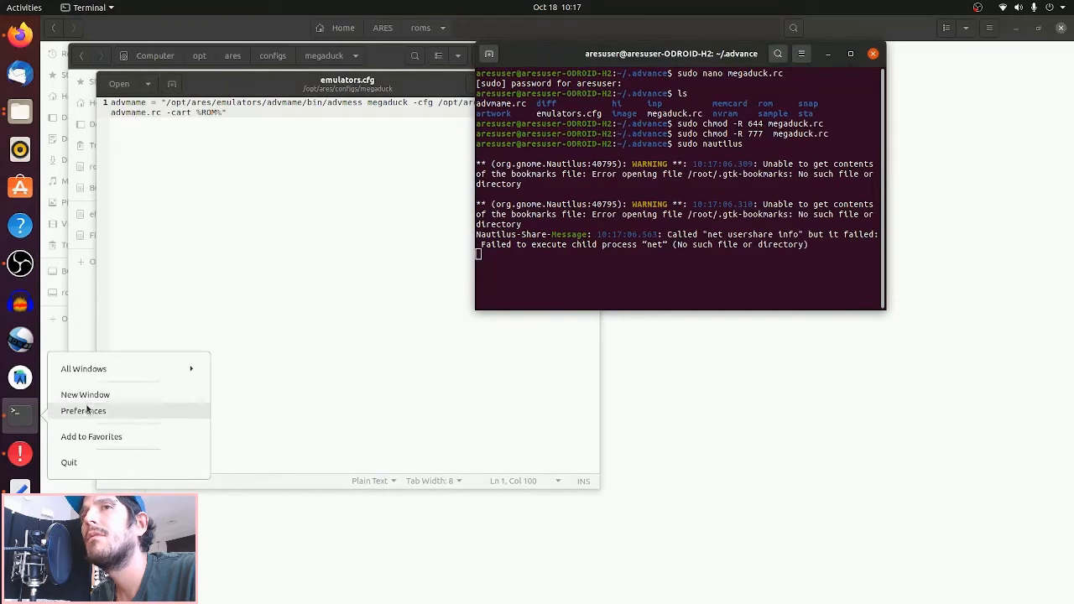
{"action": "left_click", "coordinate": [84, 394]}
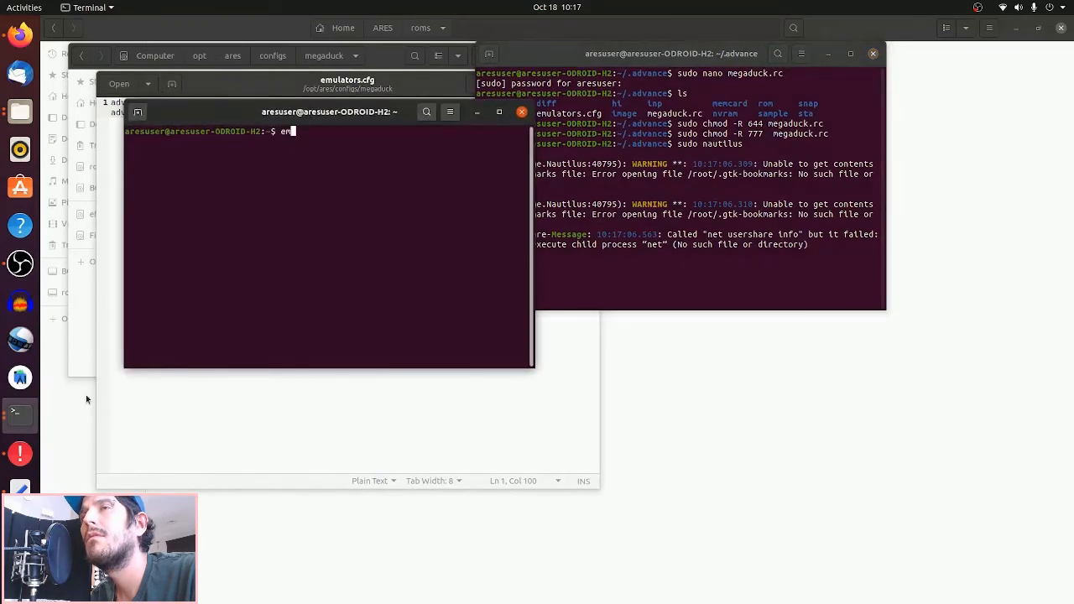
{"action": "type", "text": "emulationstation"}
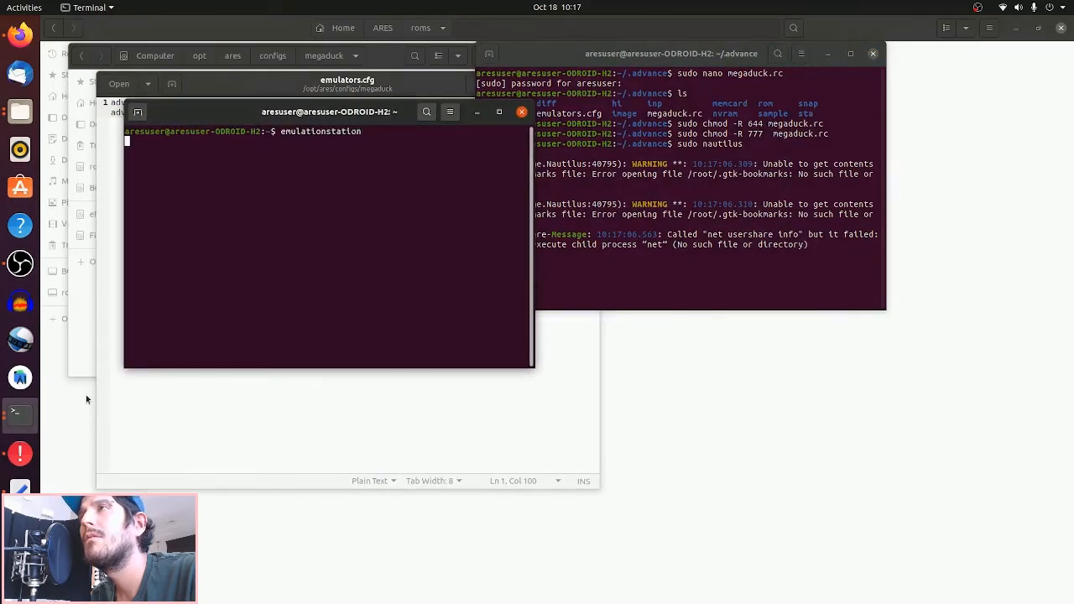
{"action": "key", "text": "Return"}
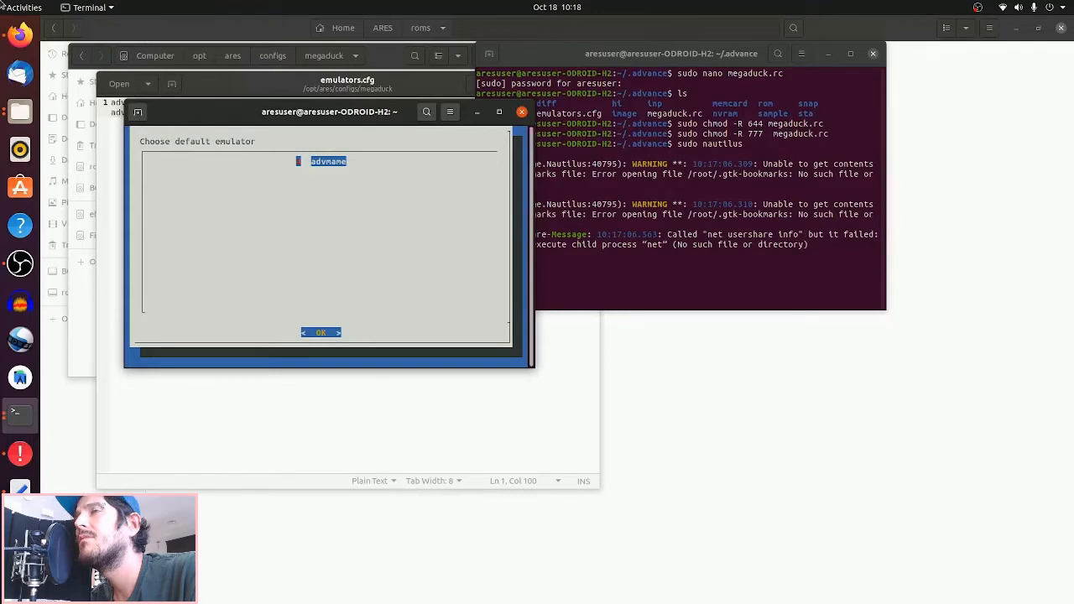
{"action": "left_click", "coordinate": [321, 333]}
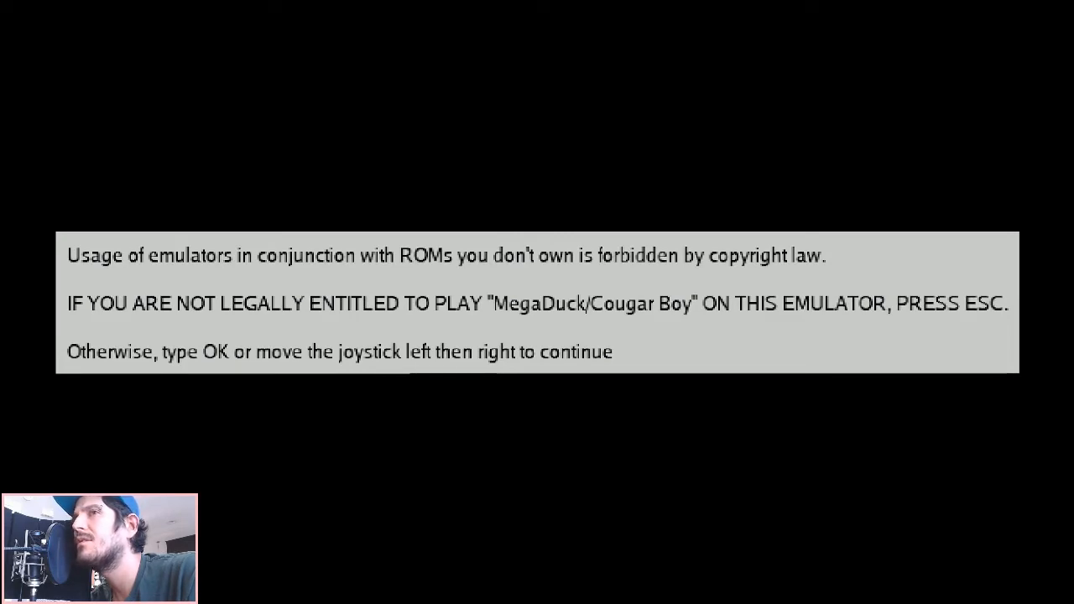
Step: Confirm the AdvanceMAME warning with OK, let The Brick Wall reach its title screen, then quit
{"action": "type", "text": "OK"}
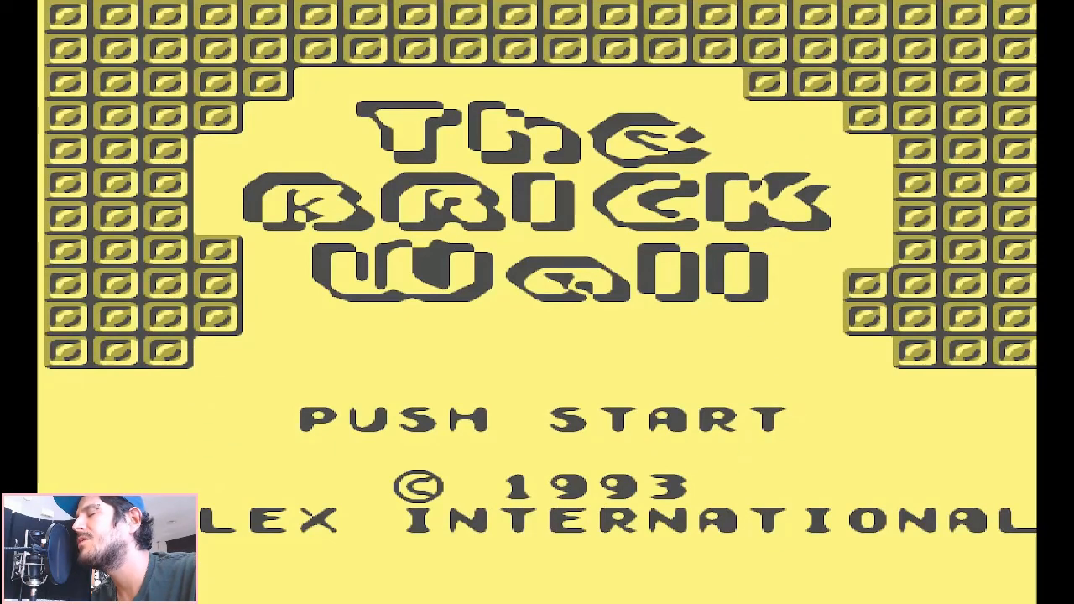
{"action": "key", "text": "Enter"}
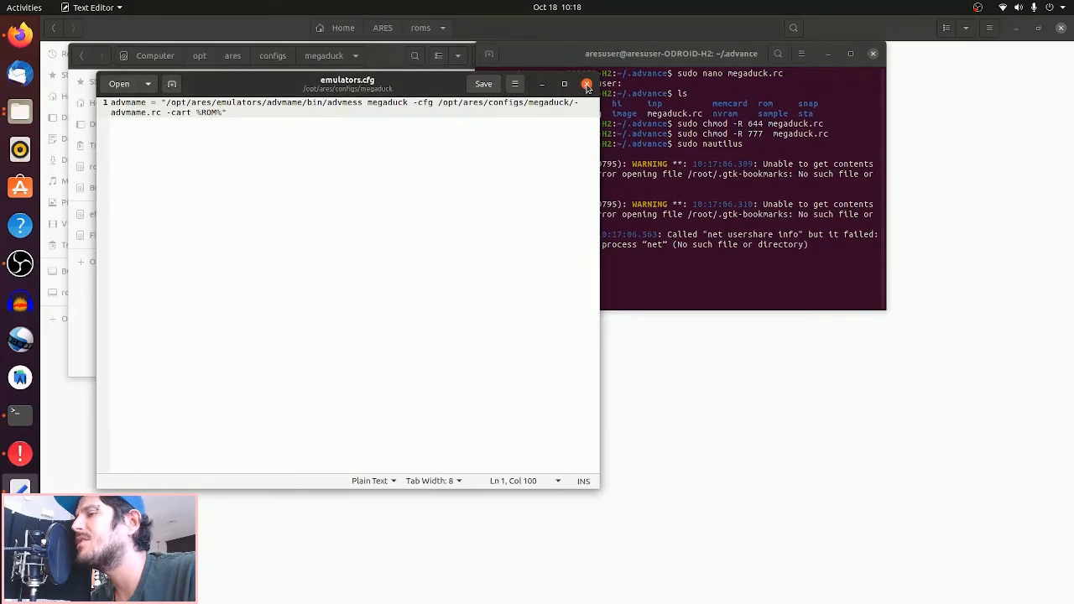
Step: Close emulators.cfg, discarding its changes after the file-modified warning
{"action": "left_click", "coordinate": [587, 84]}
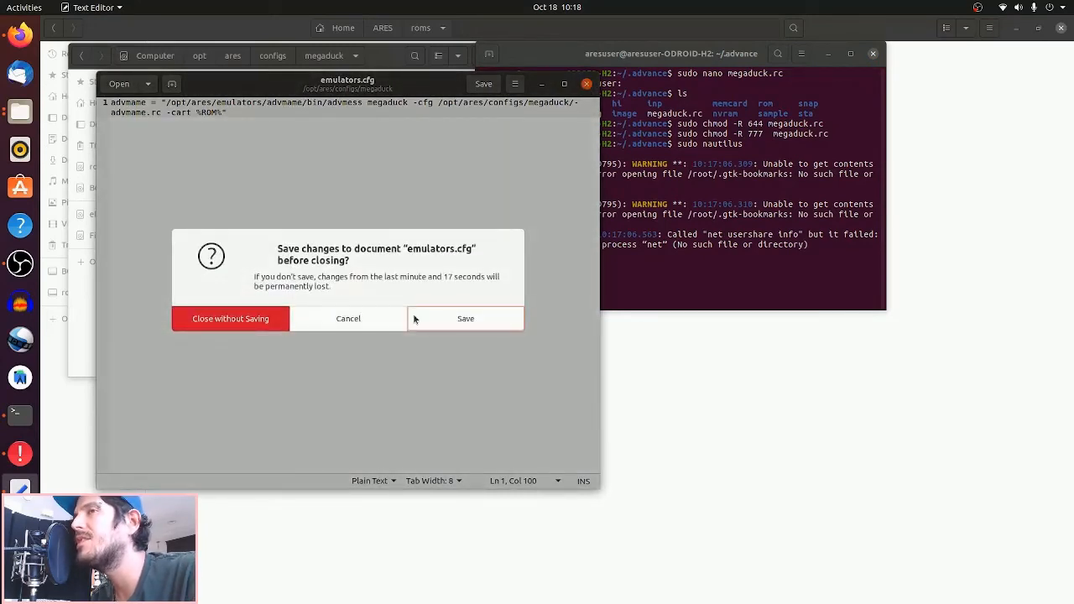
{"action": "left_click", "coordinate": [464, 318]}
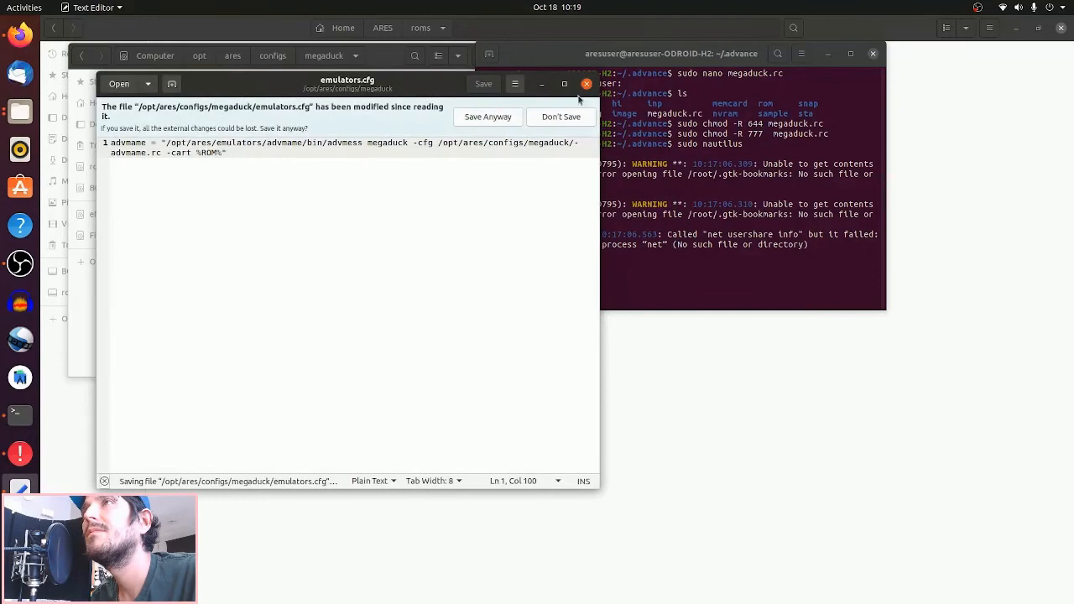
{"action": "left_click", "coordinate": [587, 84]}
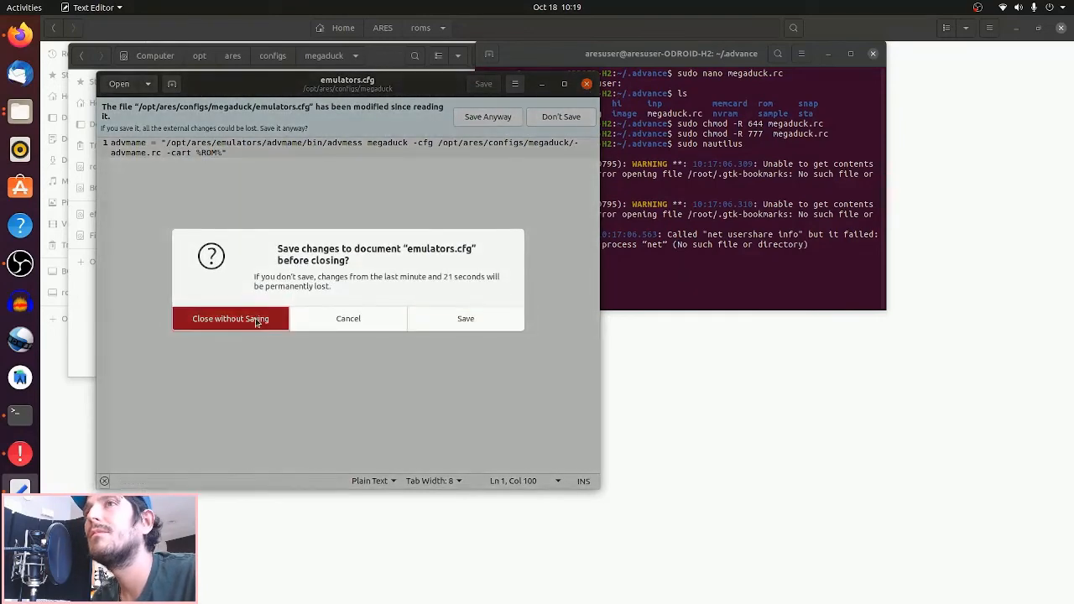
{"action": "left_click", "coordinate": [230, 318]}
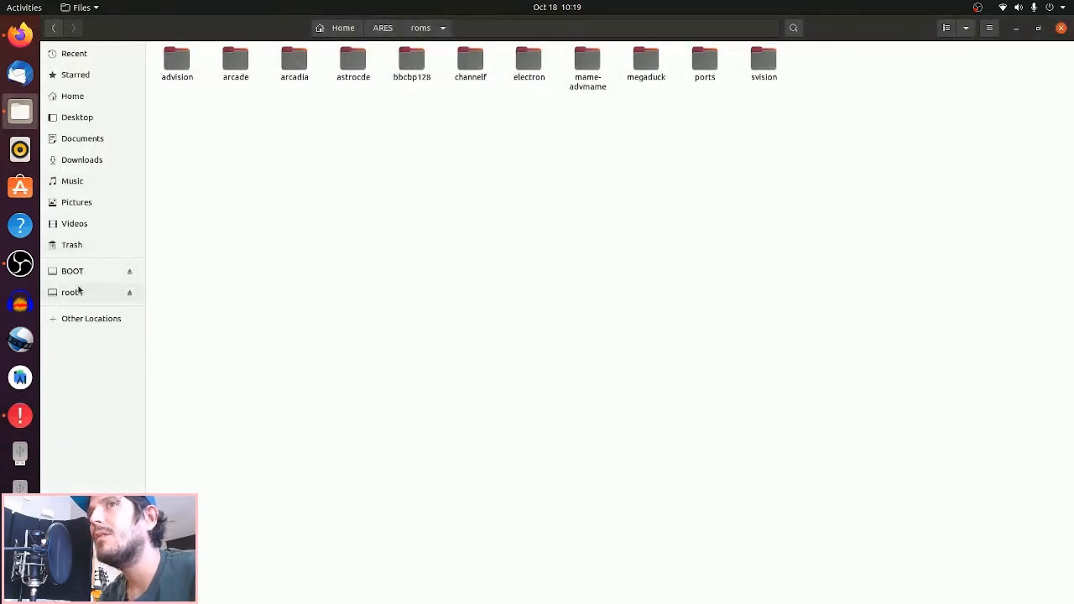
Step: Browse the root filesystem into etc/emulationstation and load es_systems.cfg in Text Editor
{"action": "left_click", "coordinate": [71, 292]}
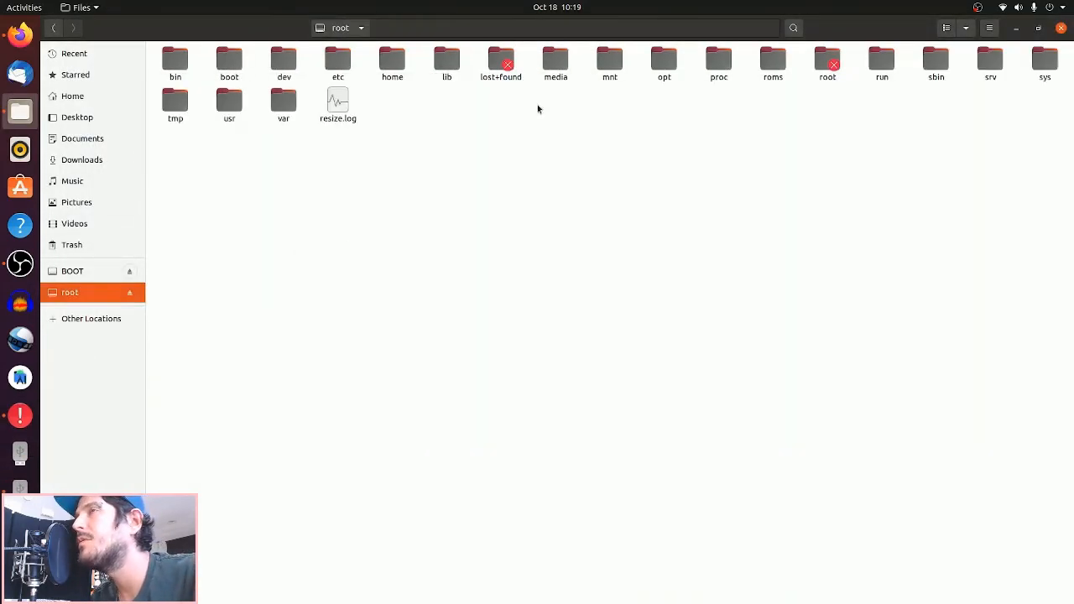
{"action": "mouse_move", "coordinate": [389, 140]}
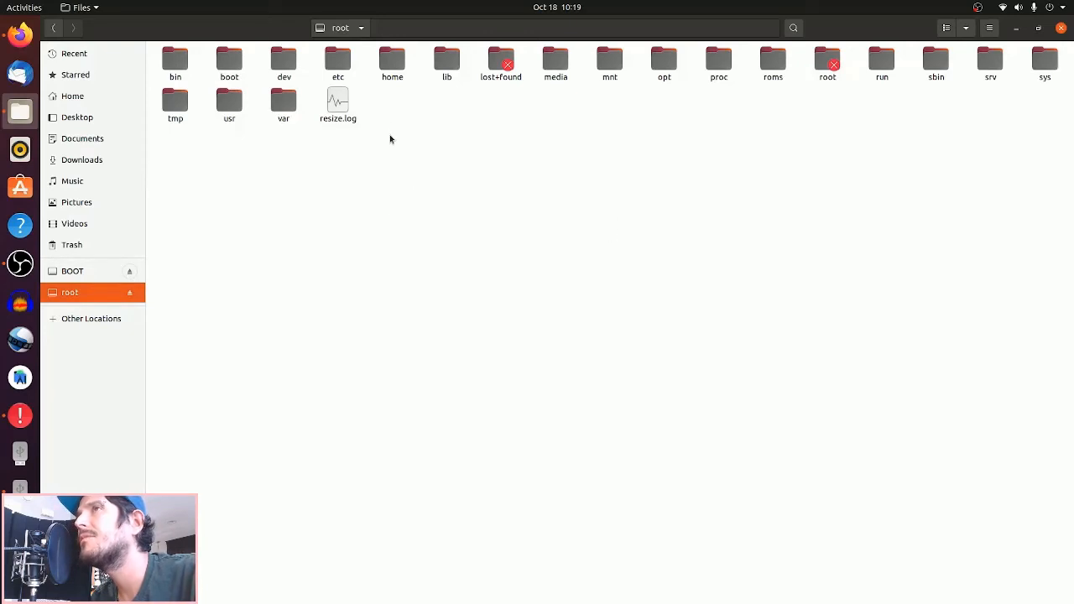
{"action": "mouse_move", "coordinate": [347, 62]}
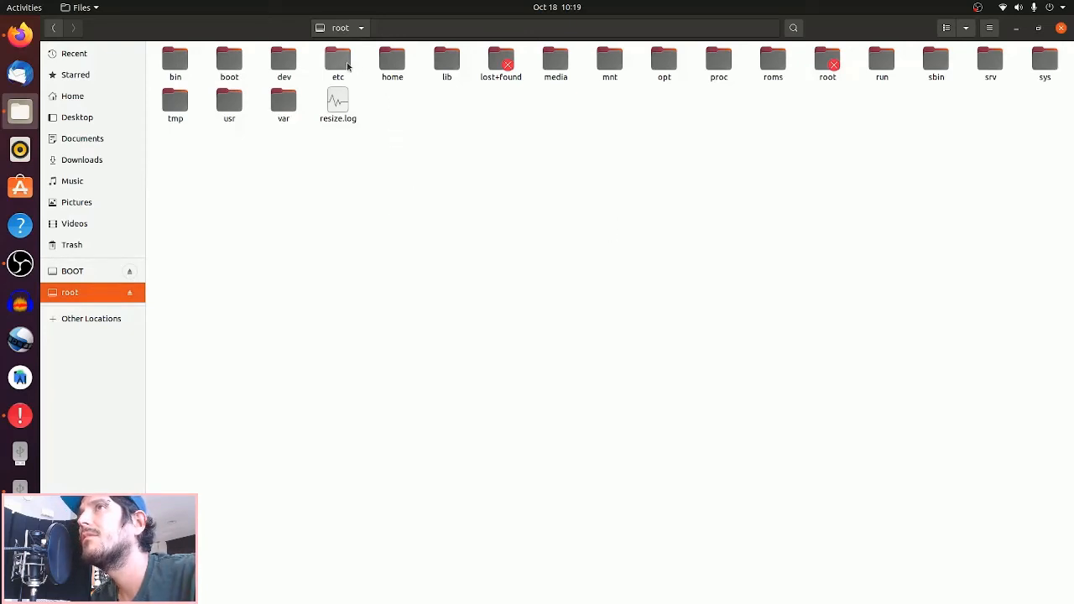
{"action": "double_click", "coordinate": [336, 60]}
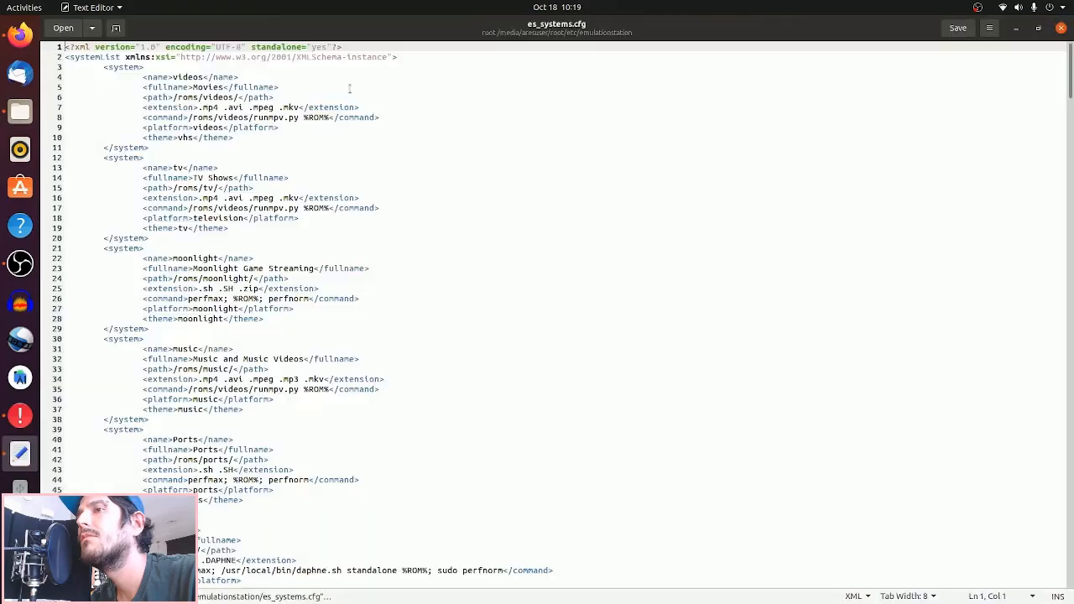
Step: Search es_systems.cfg for 'megaduck' to locate its system entry
{"action": "type", "text": "m"}
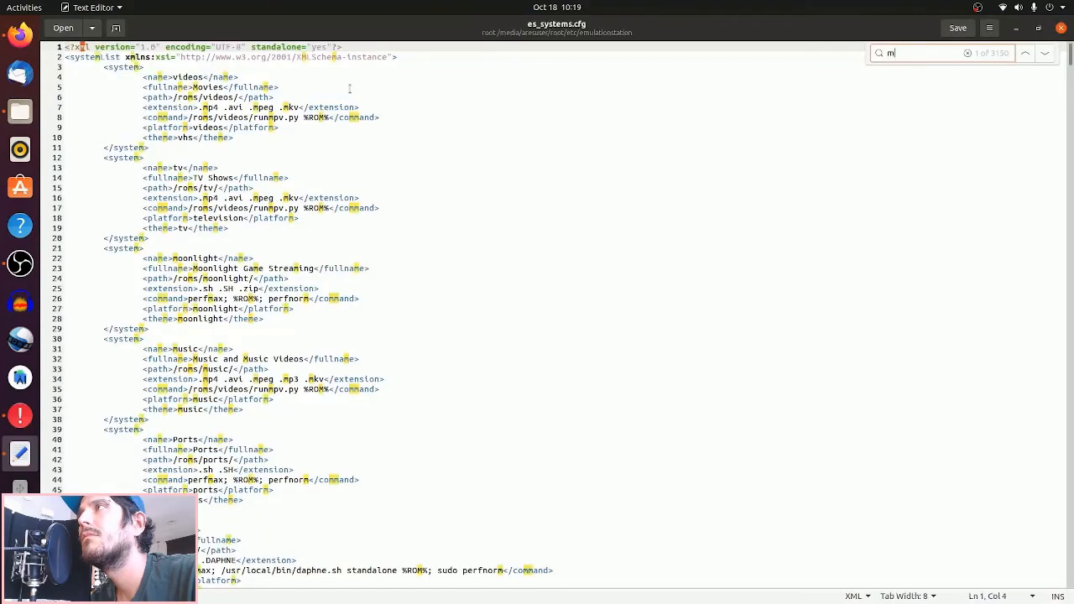
{"action": "type", "text": "egaduck"}
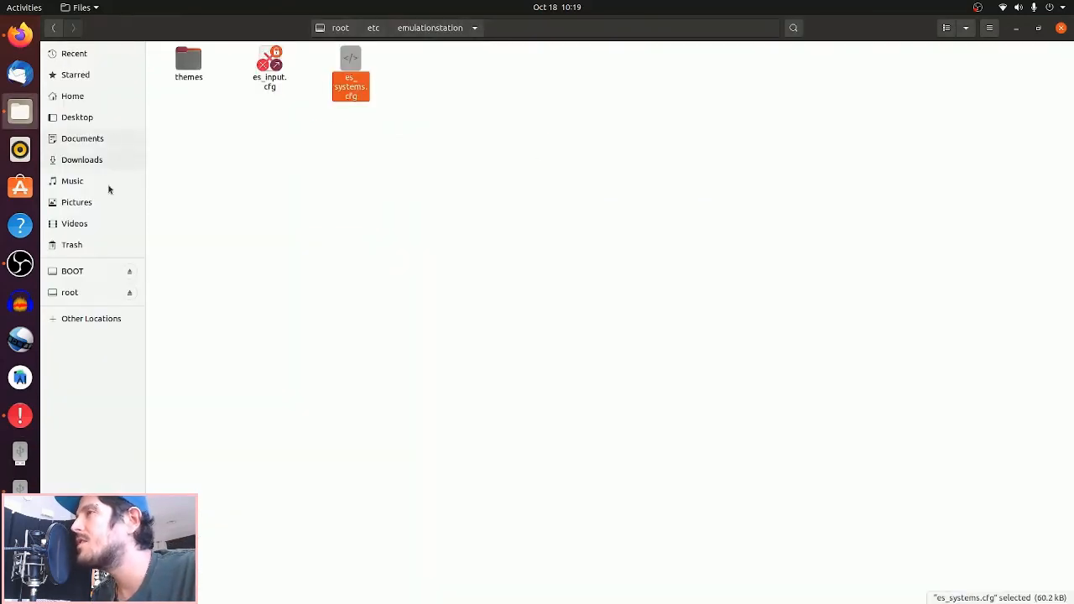
Step: Navigate to home/odroid/.advance and load megaduck.rc in Text Editor
{"action": "left_click", "coordinate": [335, 26]}
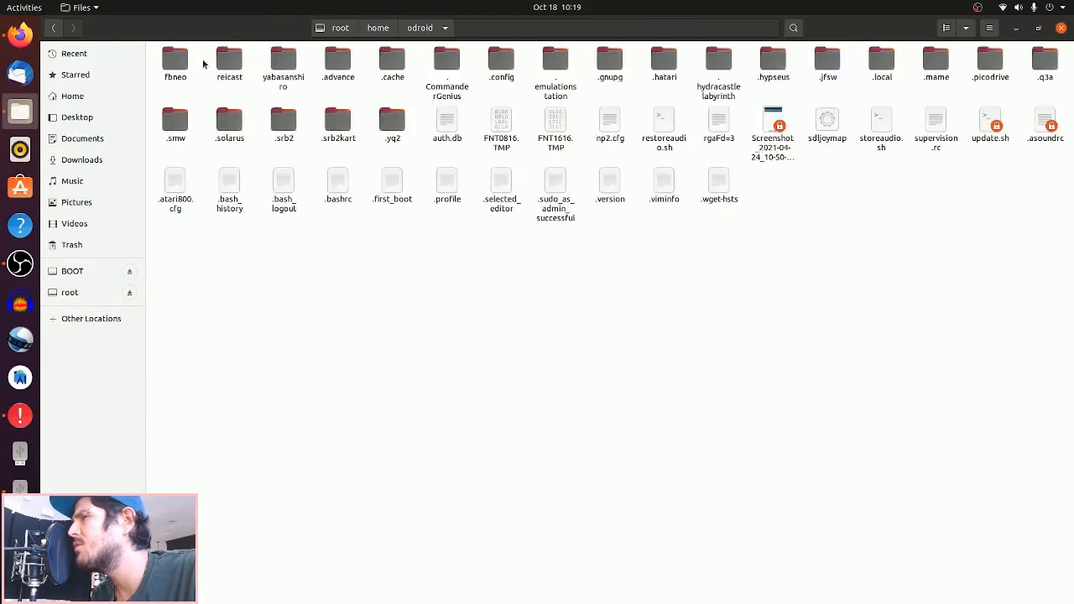
{"action": "mouse_move", "coordinate": [536, 84]}
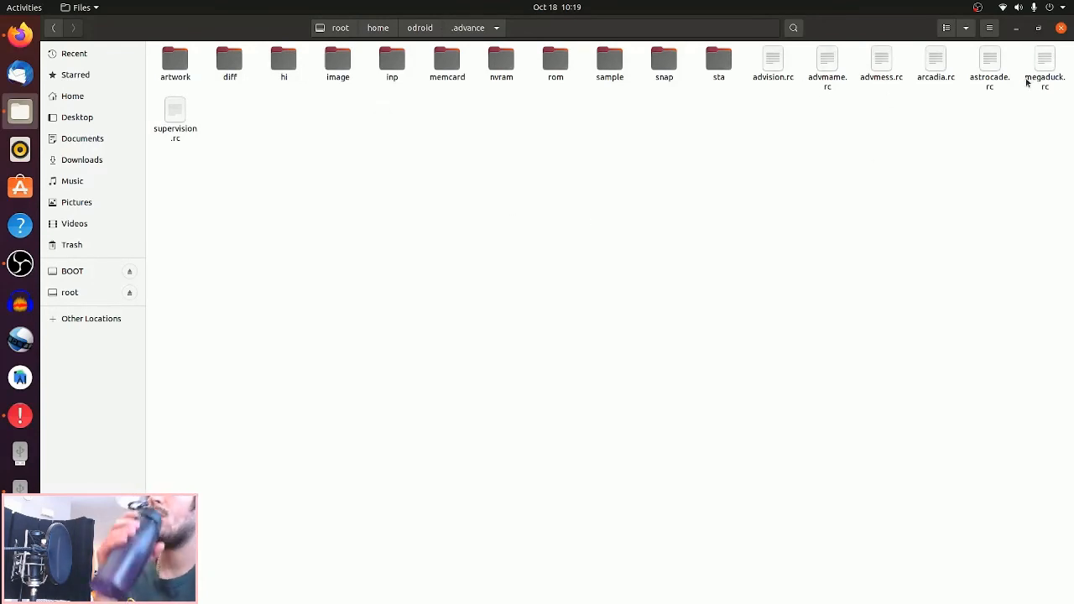
{"action": "double_click", "coordinate": [1040, 58]}
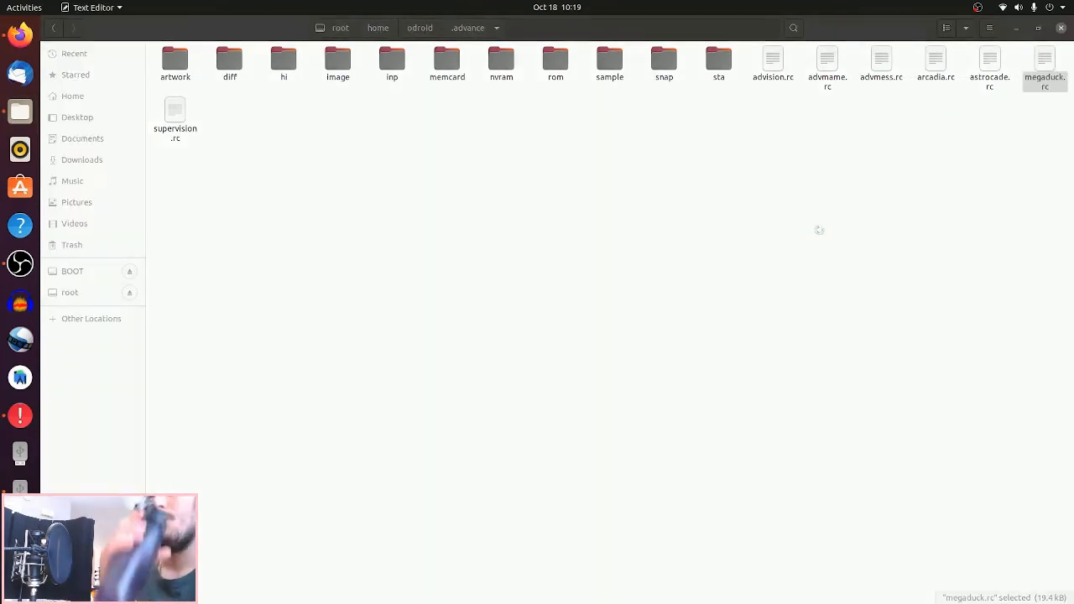
{"action": "double_click", "coordinate": [1044, 57]}
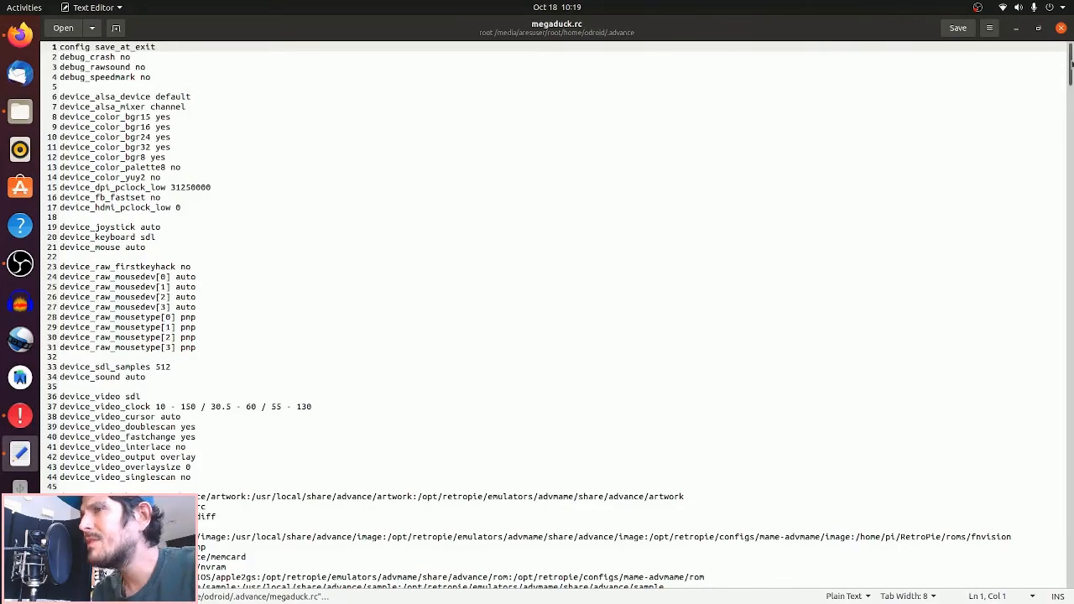
Step: Scroll megaduck.rc down to its input_map joystick lines, then close the editor
{"action": "scroll", "scroll_direction": "down", "scroll_amount": 3}
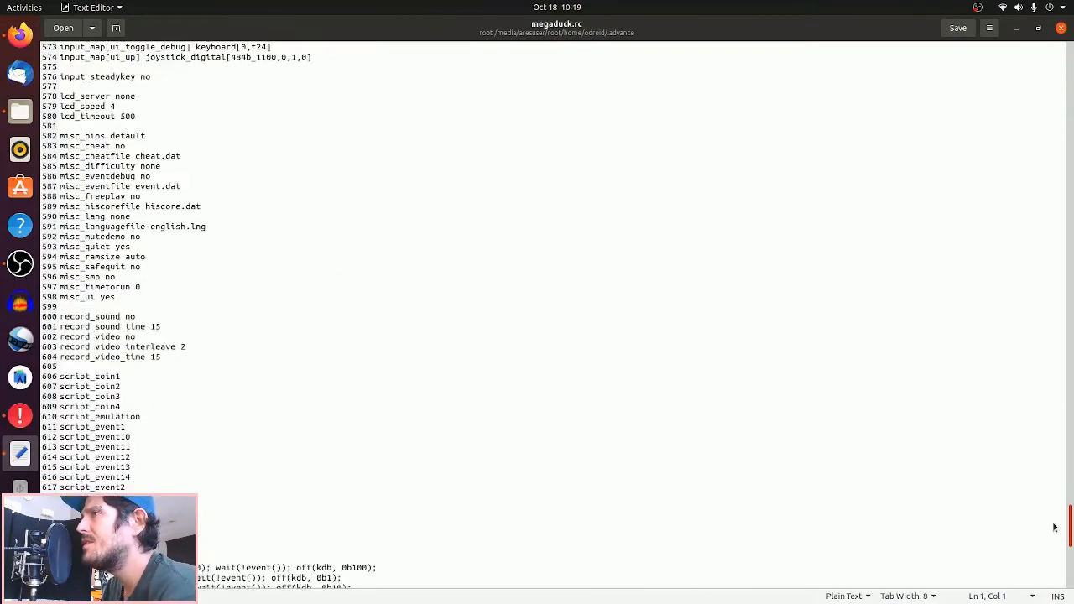
{"action": "scroll", "scroll_direction": "down", "scroll_amount": 3}
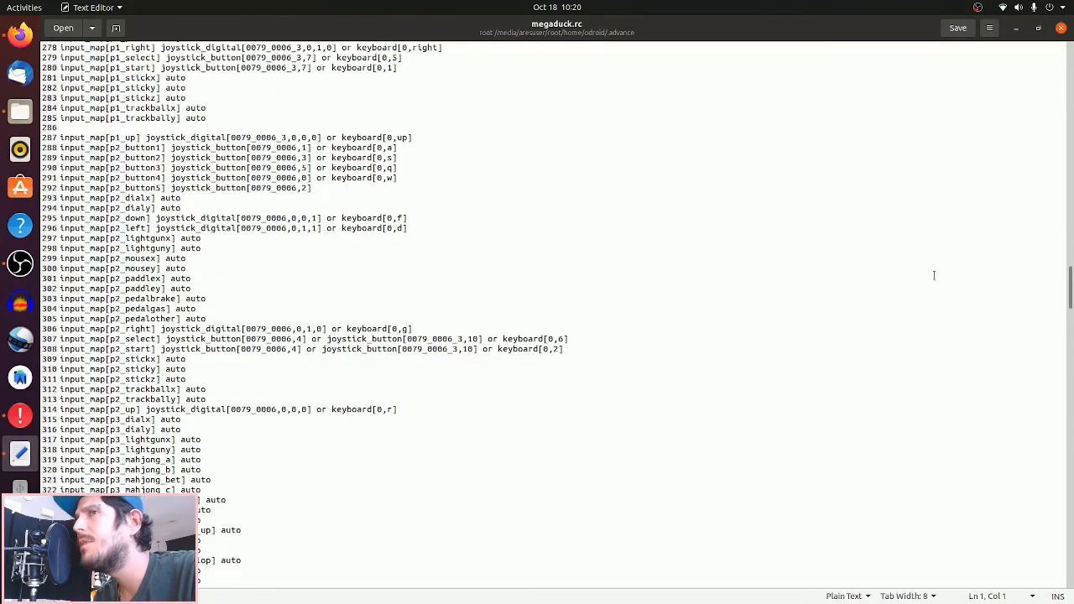
{"action": "left_click", "coordinate": [433, 359]}
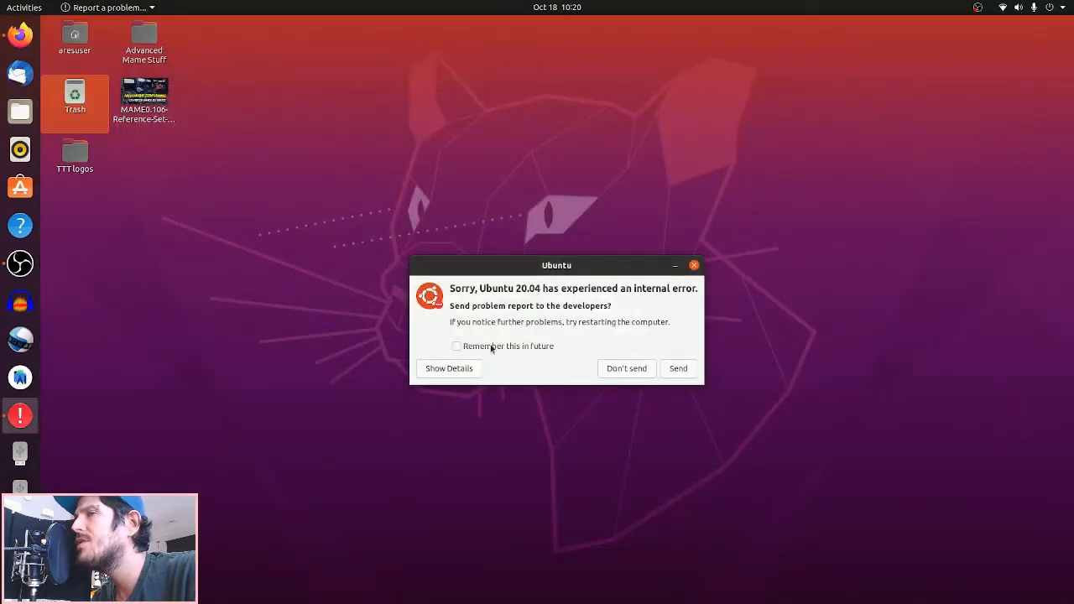
Step: Tick 'Remember this in future' and dismiss the tracker-extract error report with Don't send
{"action": "left_click", "coordinate": [448, 369]}
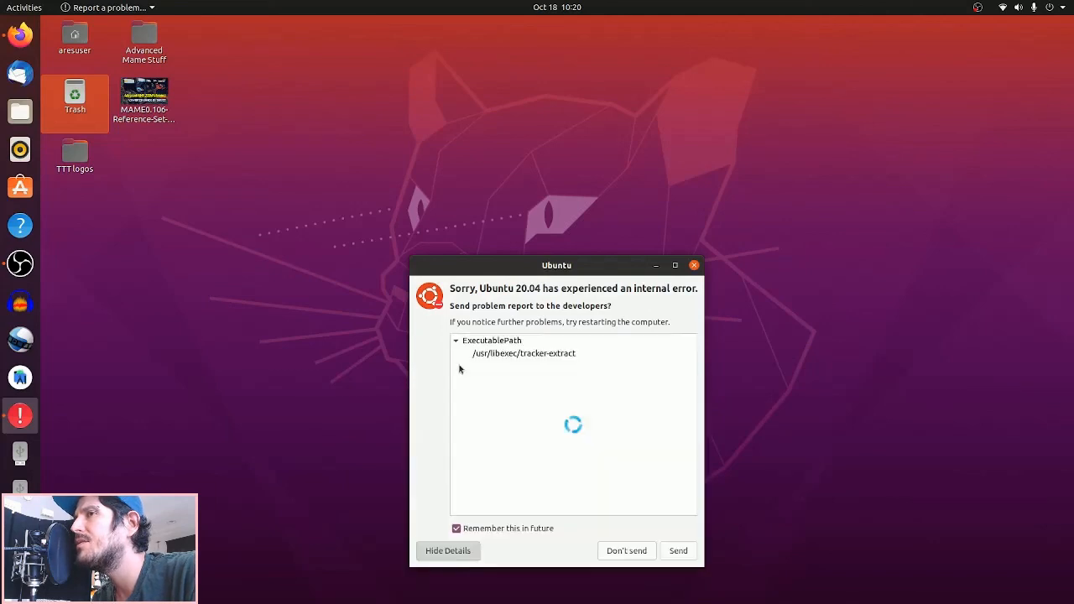
{"action": "mouse_move", "coordinate": [635, 543]}
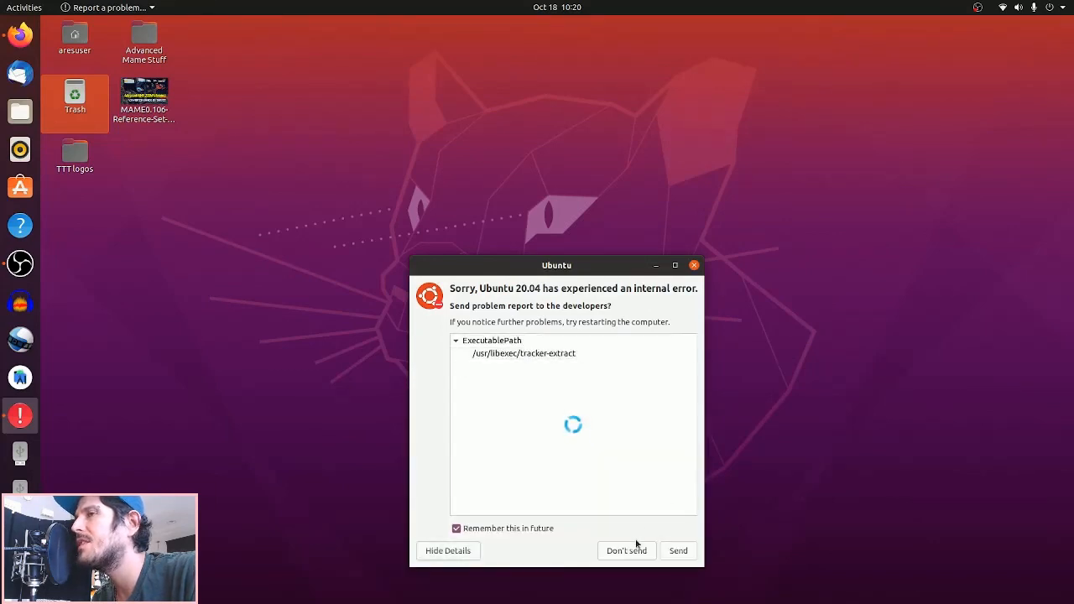
{"action": "left_click", "coordinate": [626, 550]}
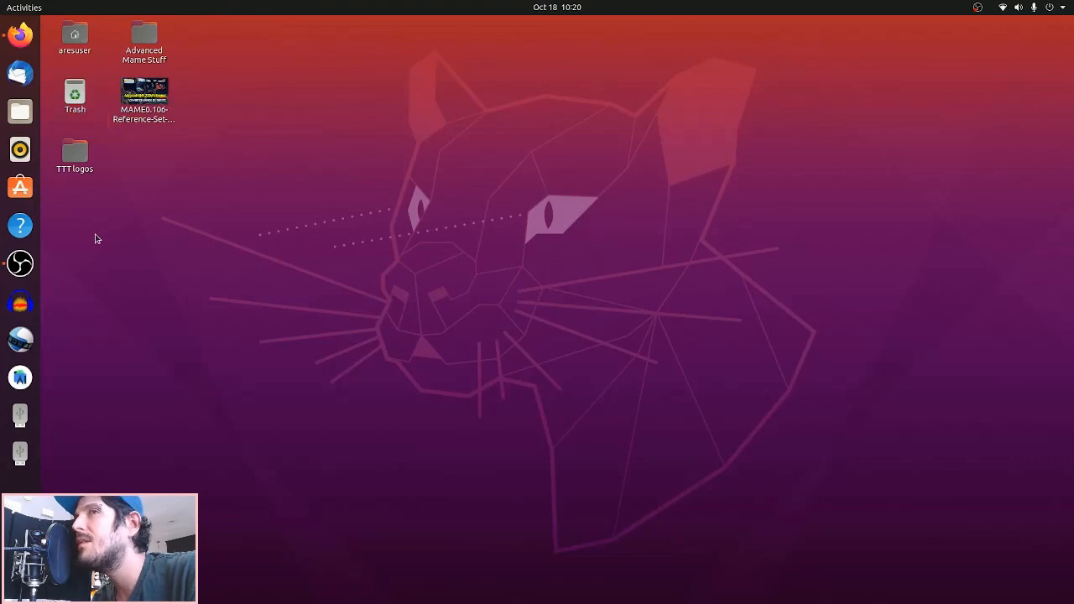
Step: Bring the OBS Studio window with its in-progress screen recording into view from the dock
{"action": "left_click", "coordinate": [20, 262]}
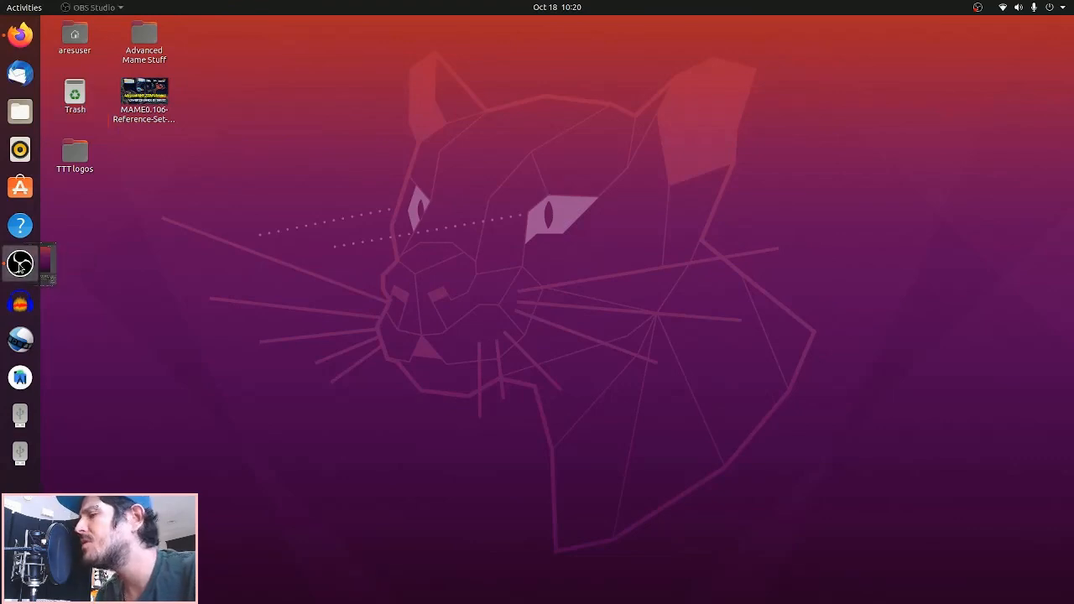
{"action": "left_click", "coordinate": [20, 261]}
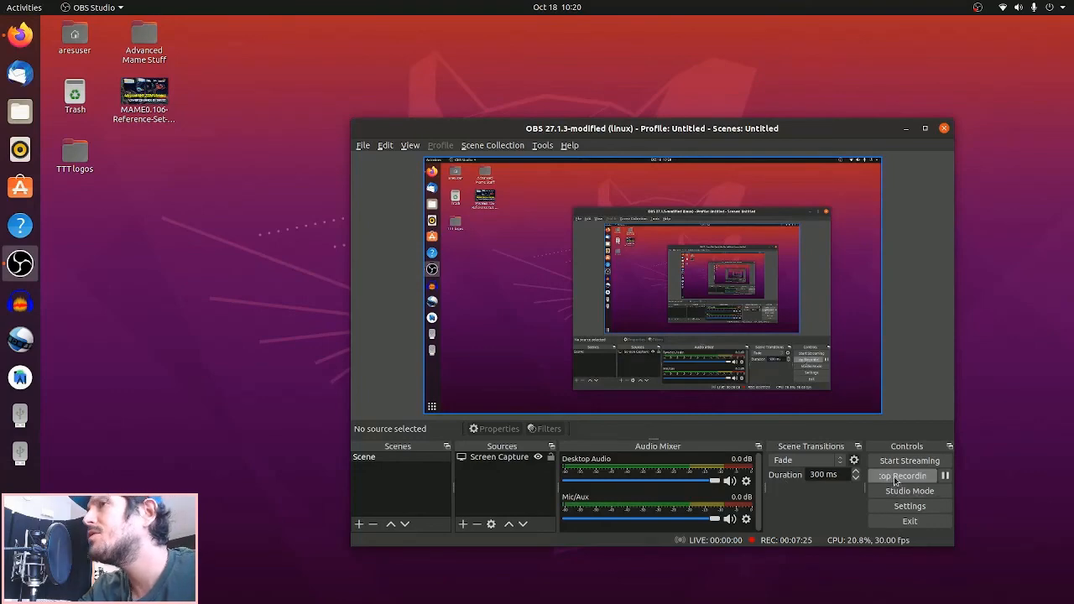